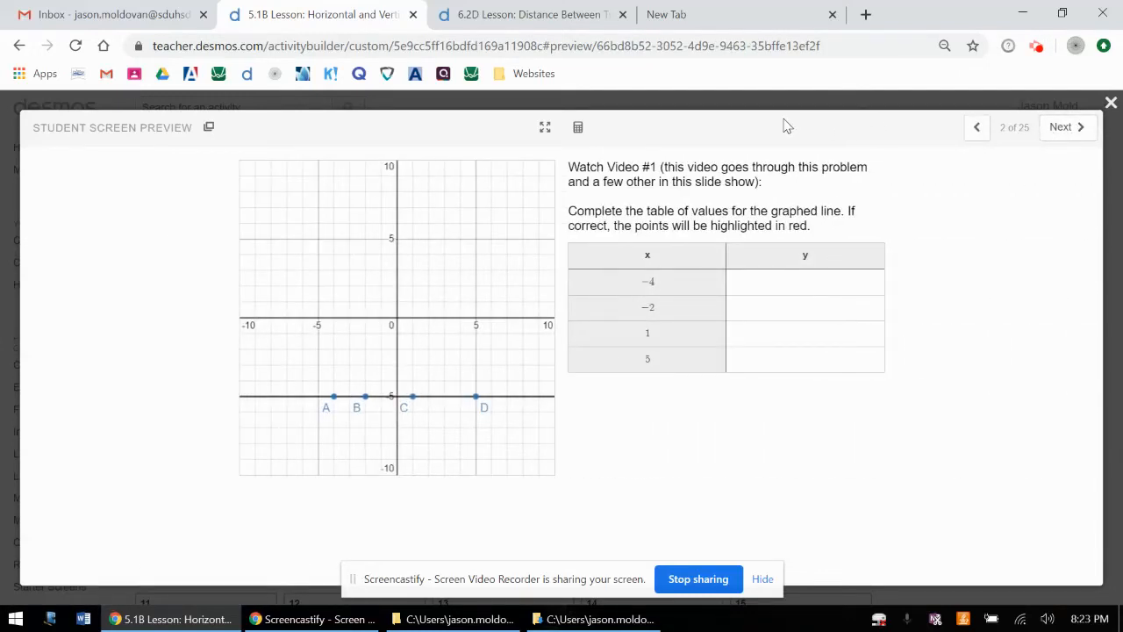
mouse_move(418, 139)
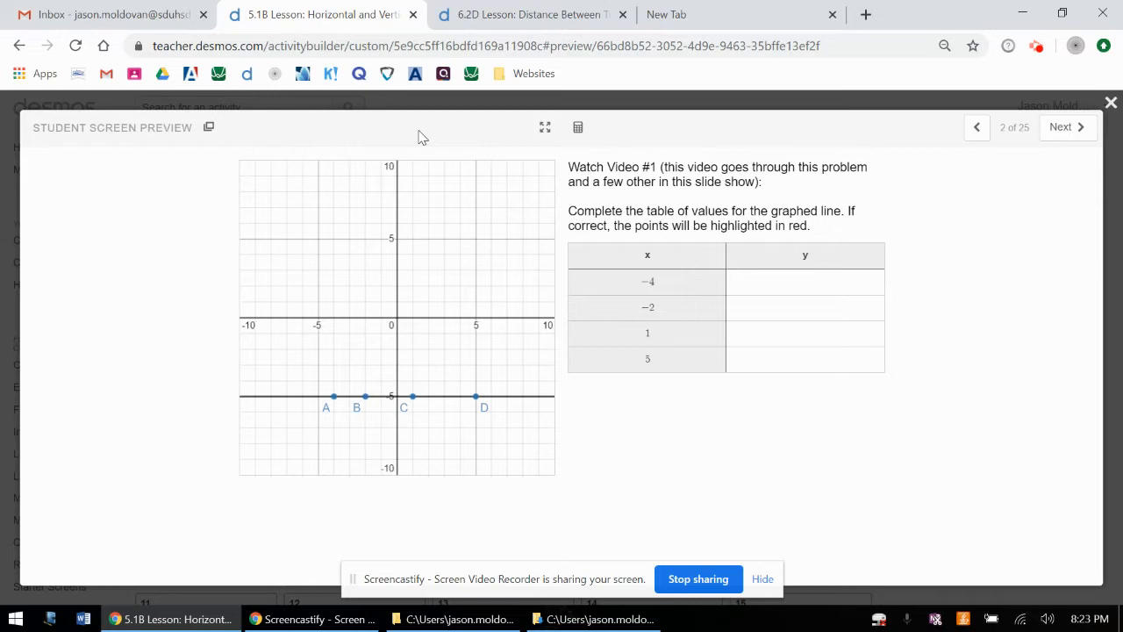
mouse_move(354, 126)
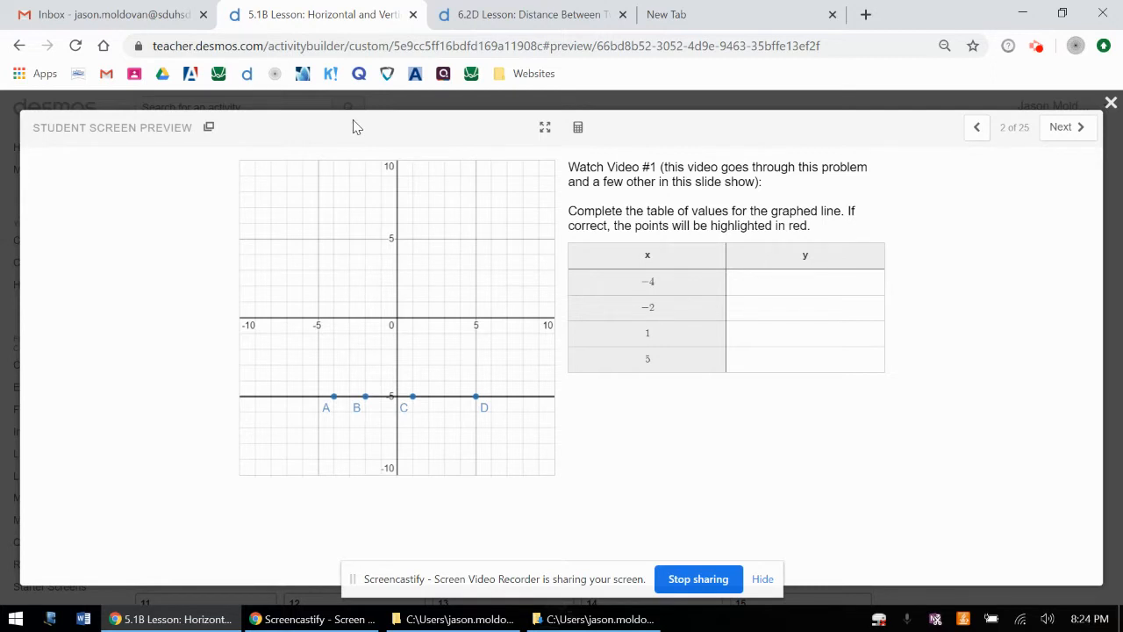
mouse_move(528, 190)
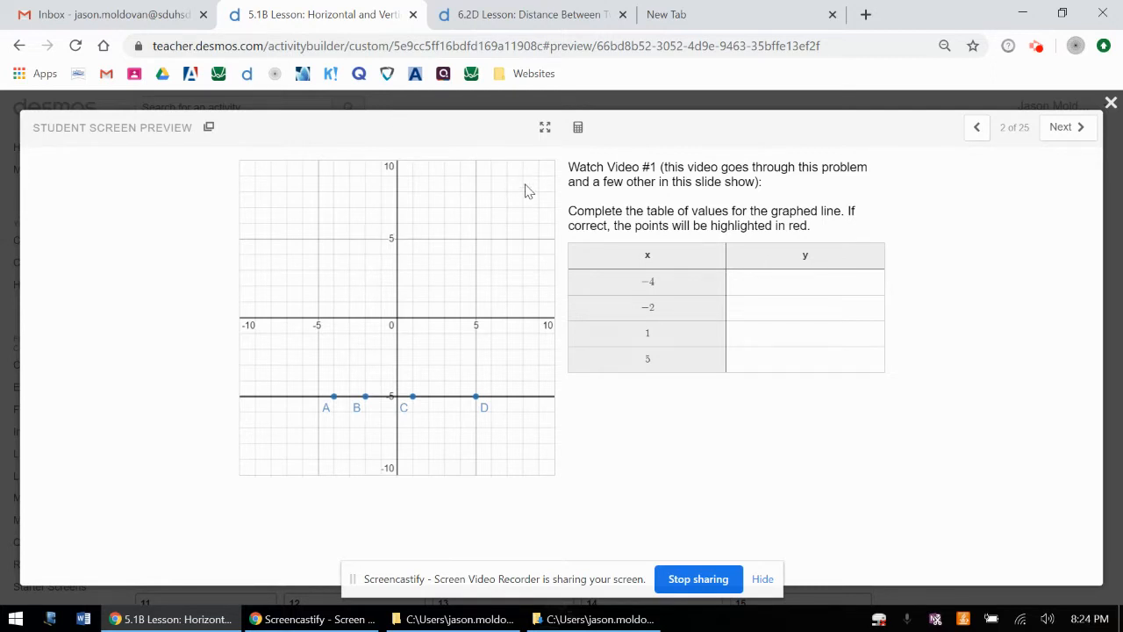
mouse_move(658, 191)
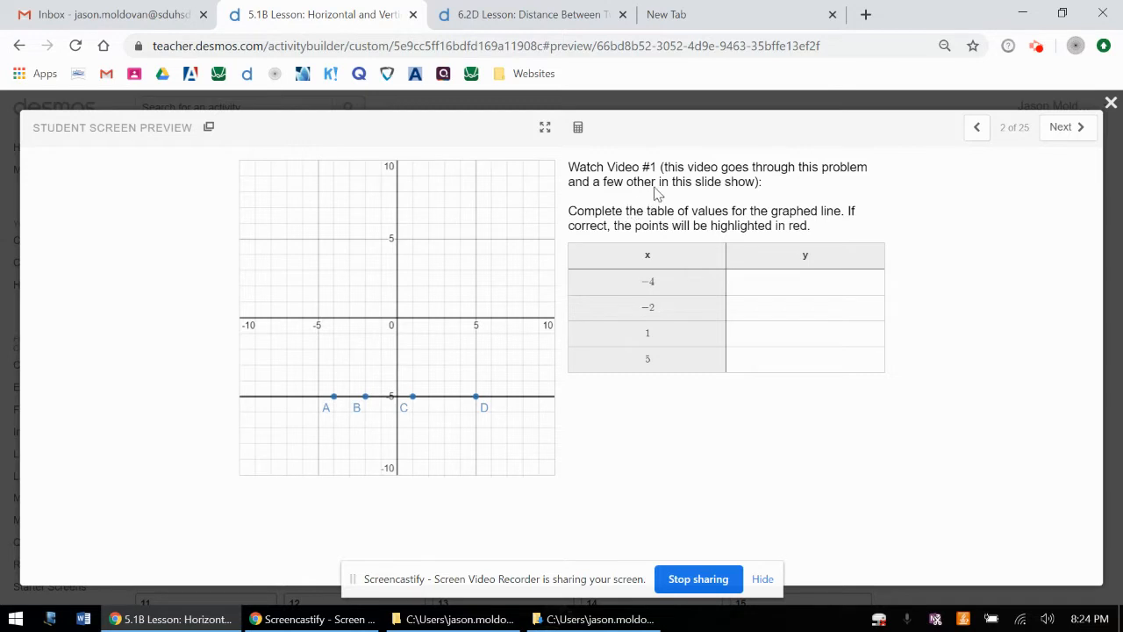
mouse_move(620, 225)
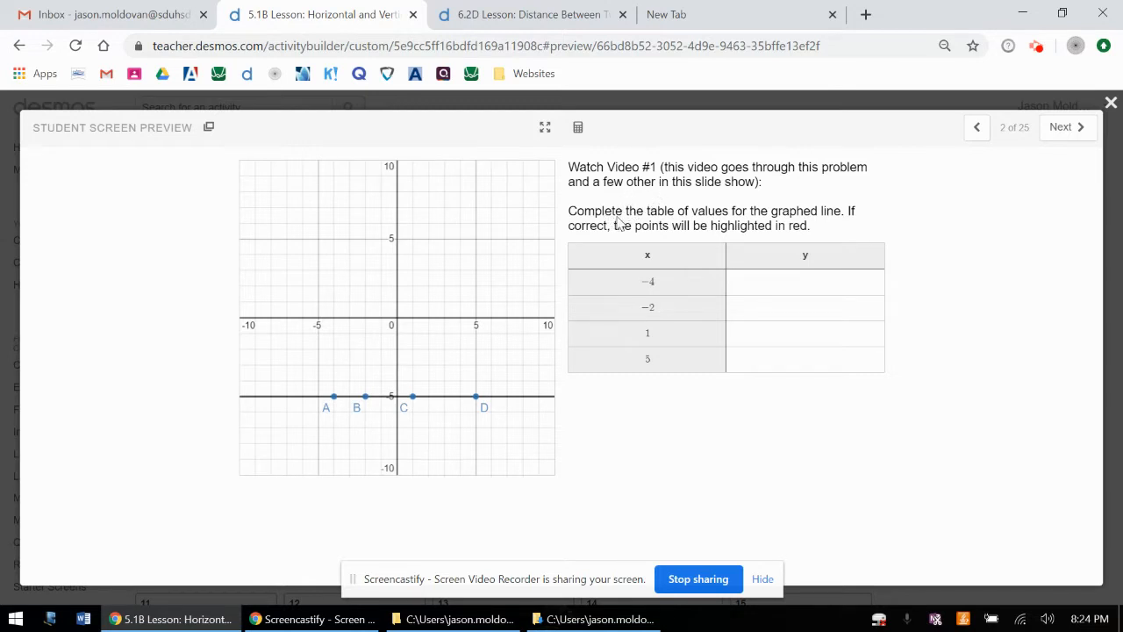
mouse_move(278, 412)
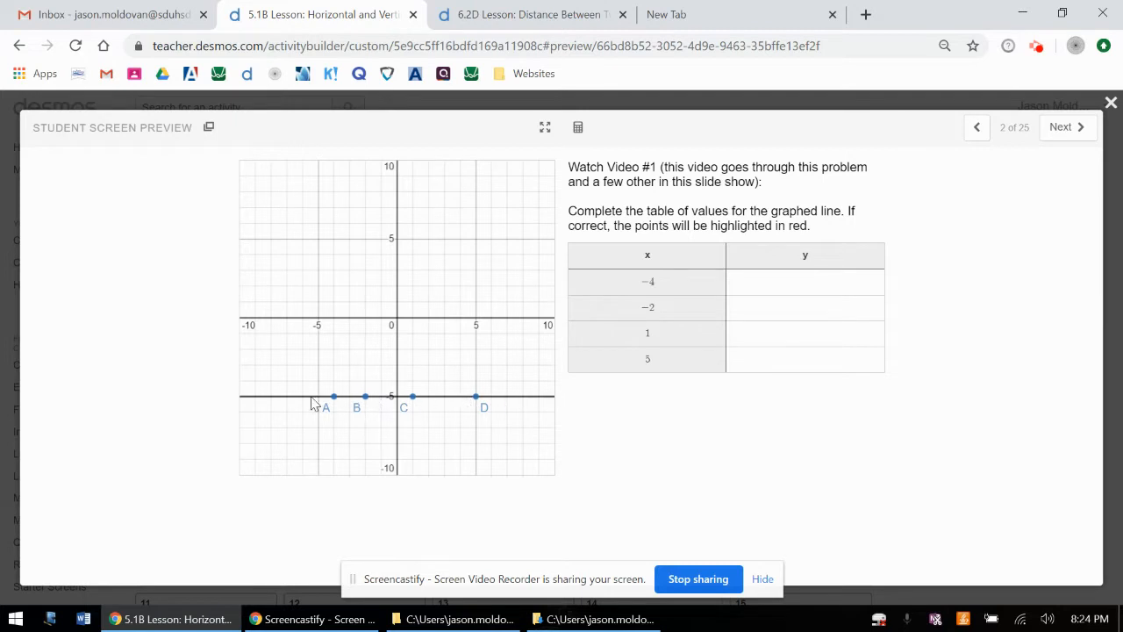
mouse_move(523, 395)
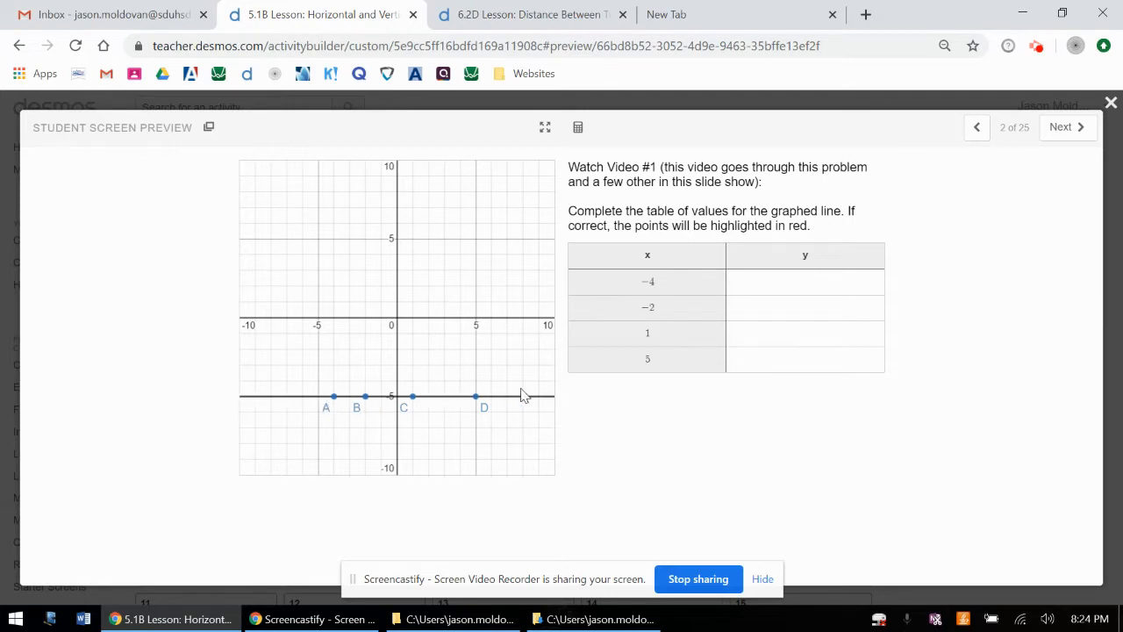
mouse_move(758, 260)
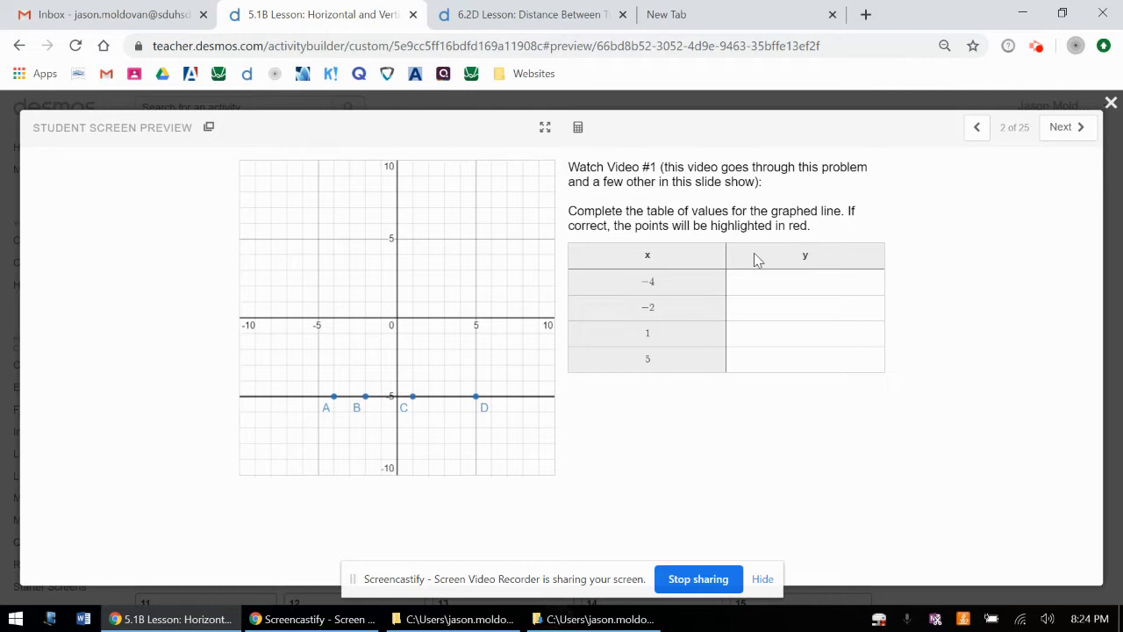
Fill all four y cells of the table with -5 so every point is marked correct
left_click(804, 280)
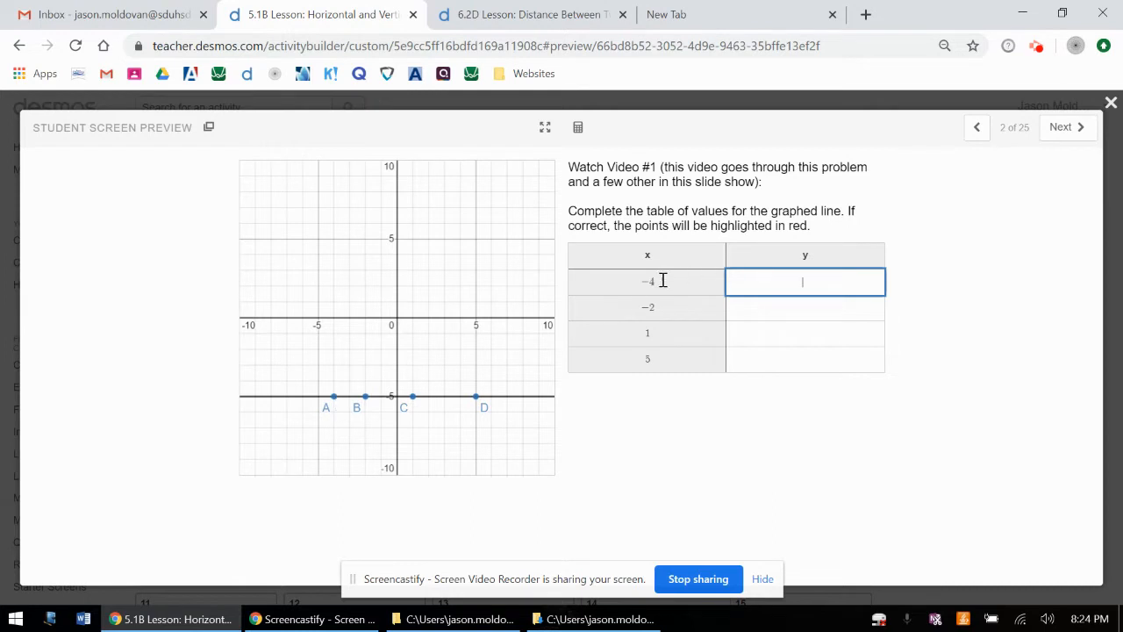
mouse_move(328, 328)
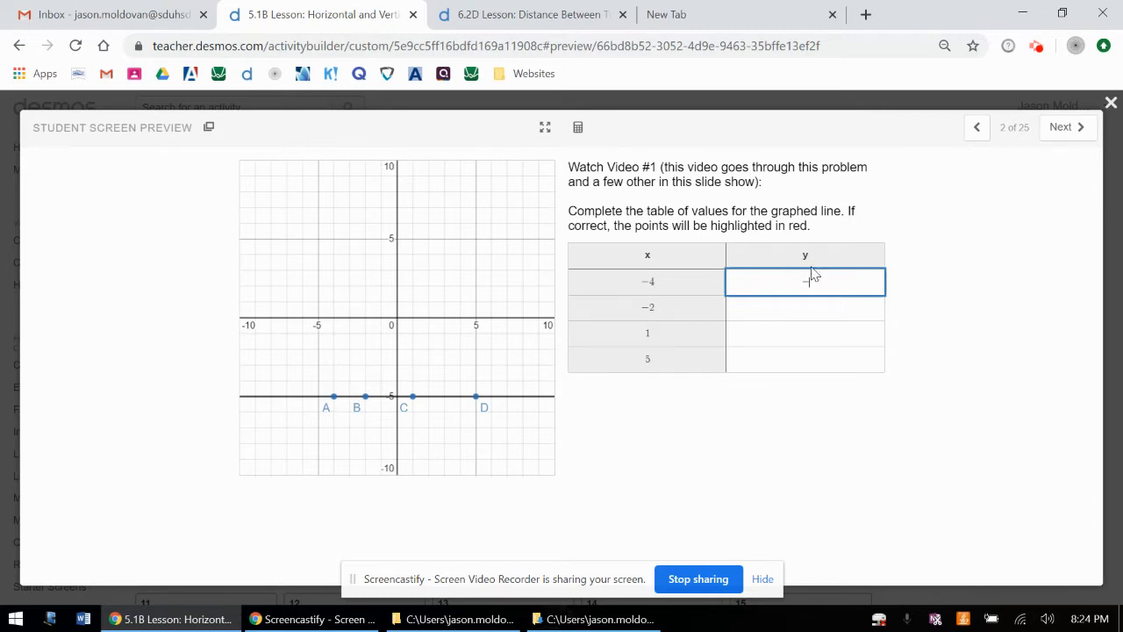
type("-5")
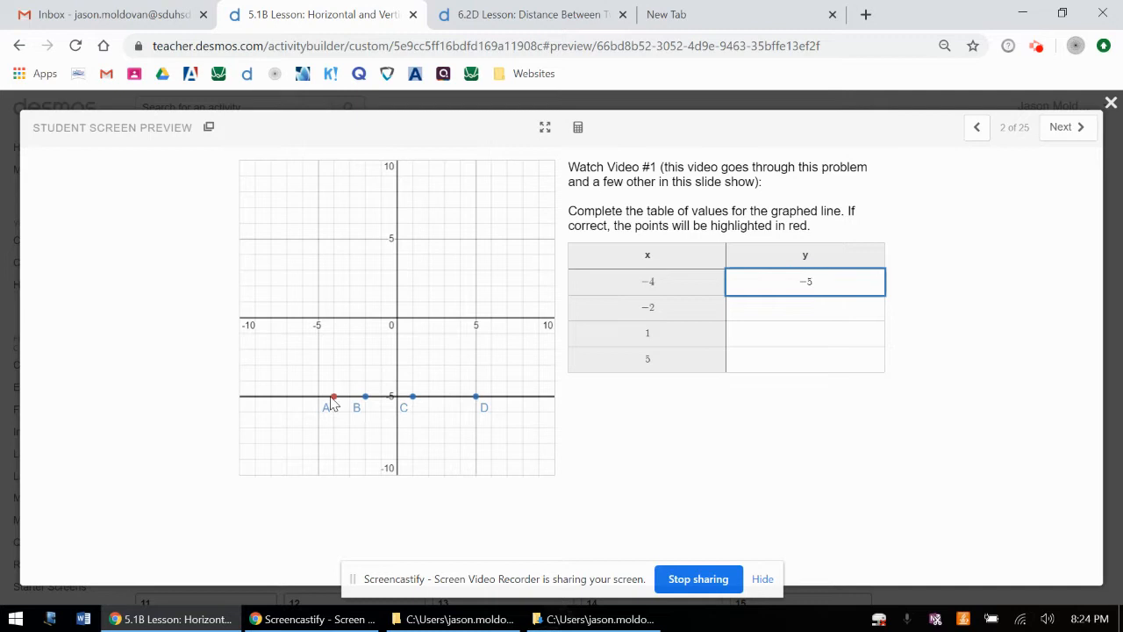
mouse_move(411, 324)
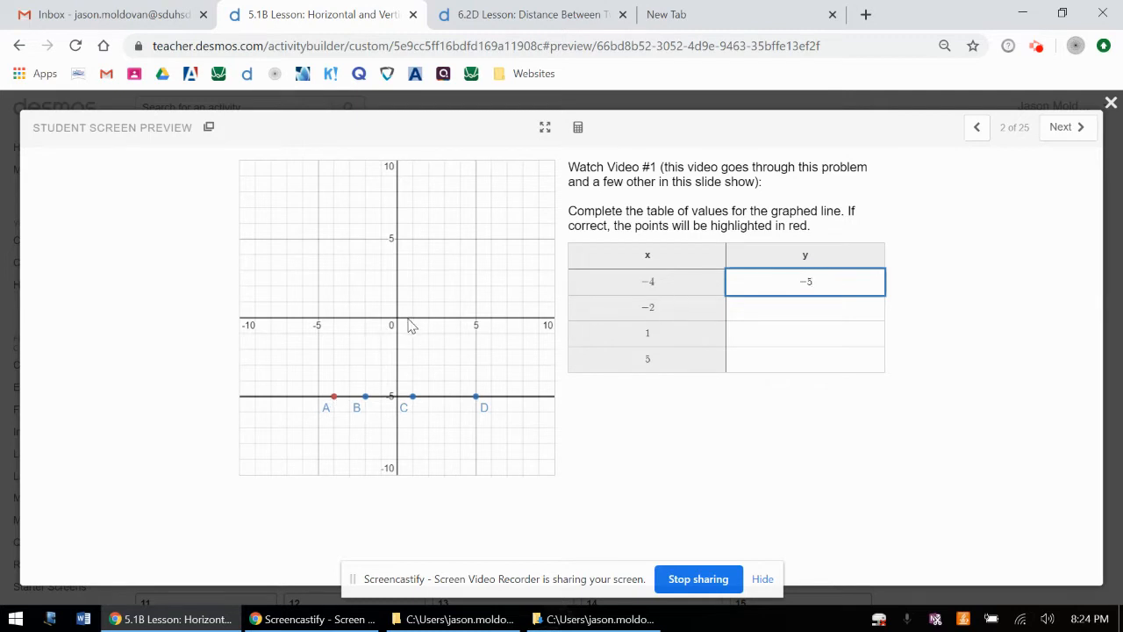
mouse_move(368, 326)
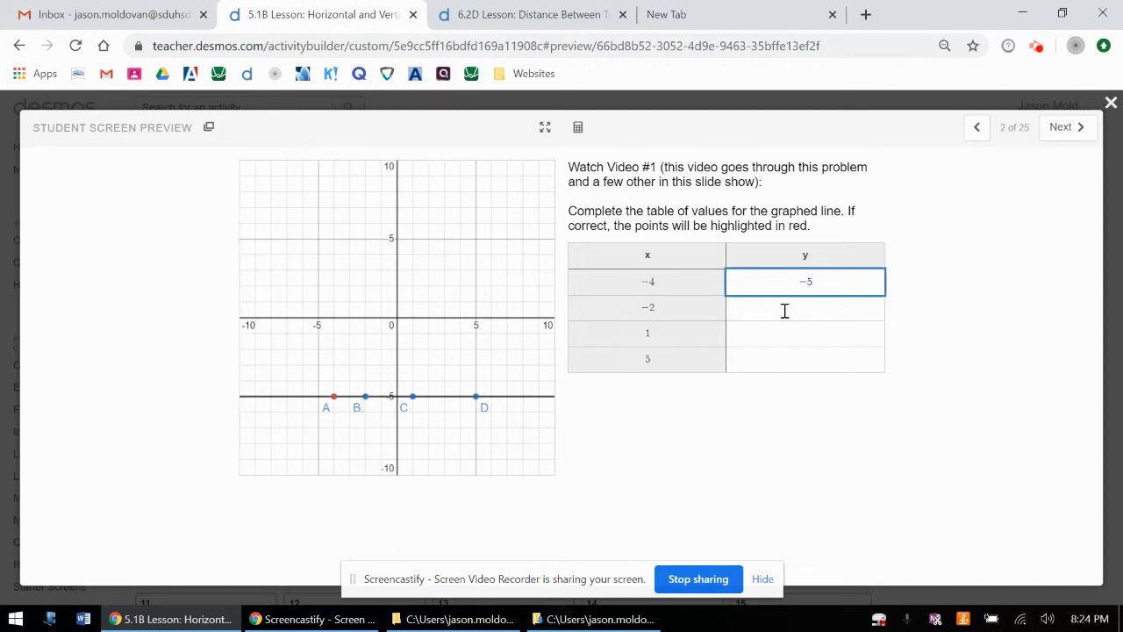
type("−5")
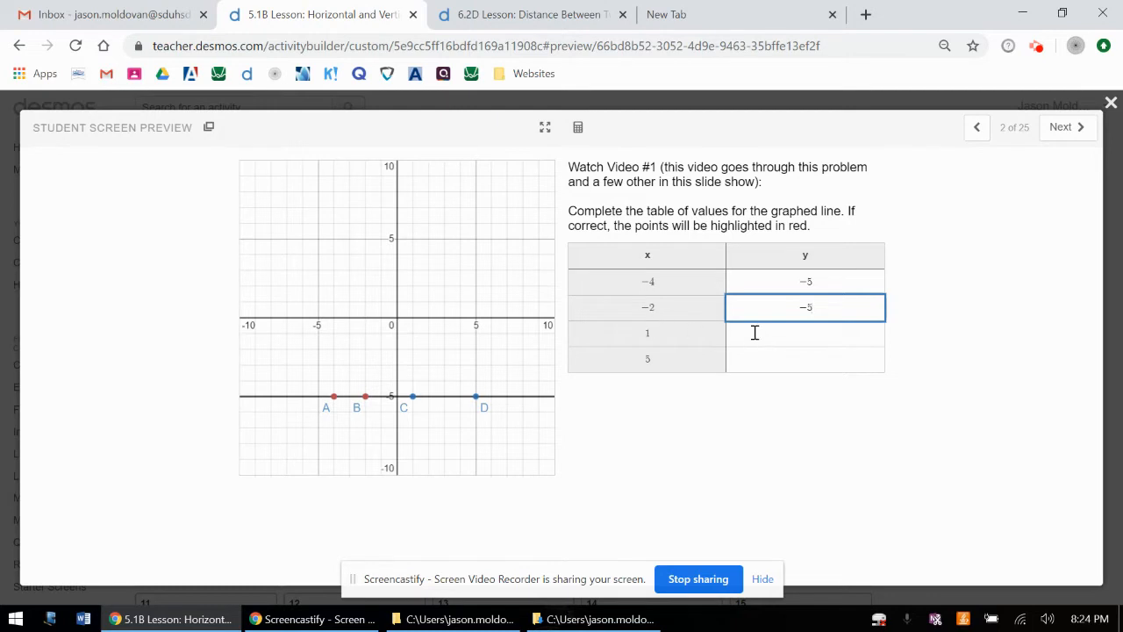
type("-5")
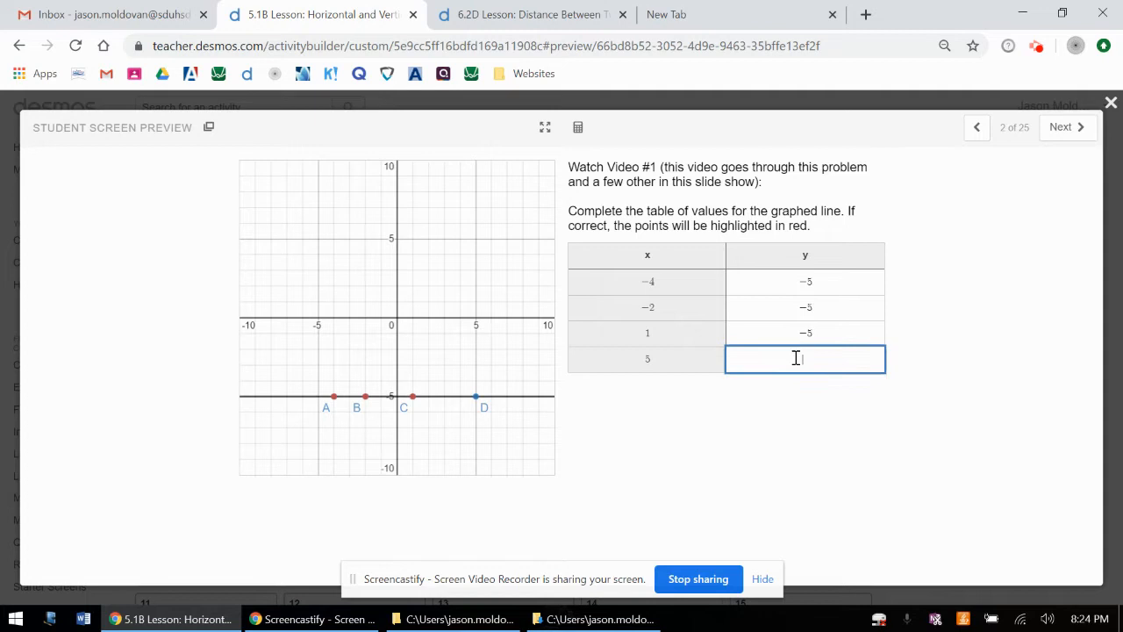
type("-5")
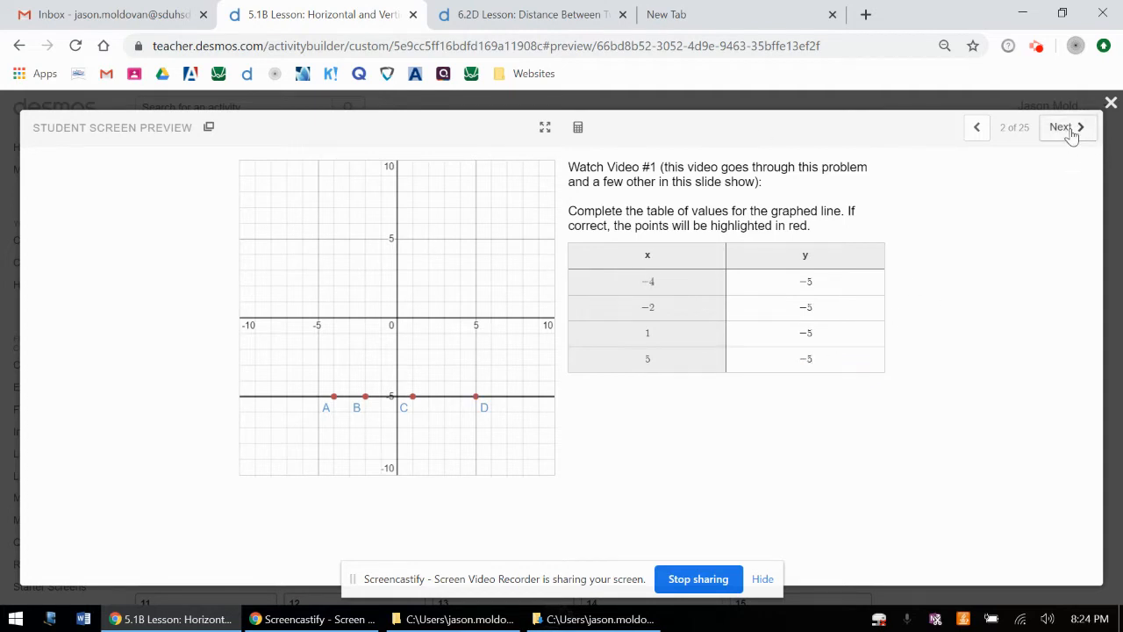
On slide 3, answer that the y-values are all equal, in this case to -5
left_click(1067, 126)
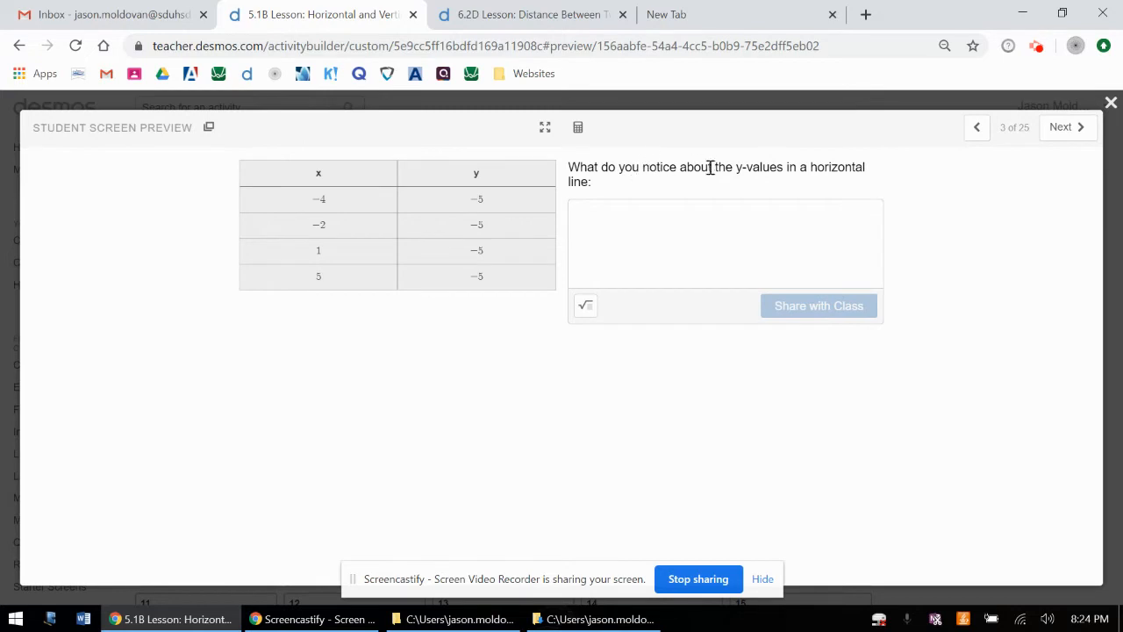
mouse_move(627, 242)
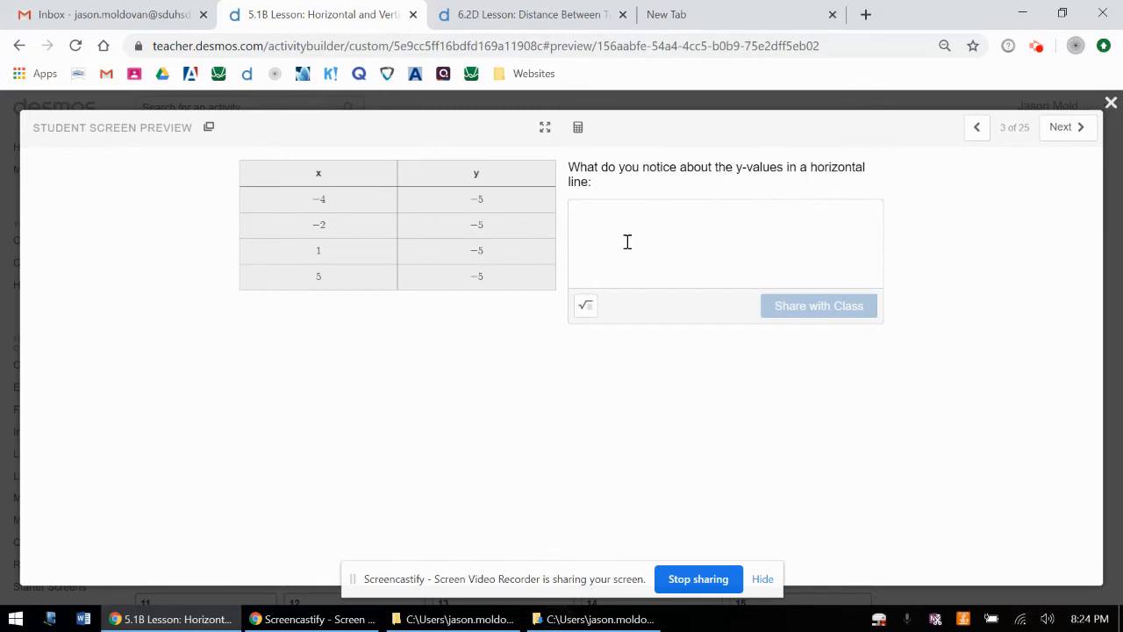
left_click(650, 216)
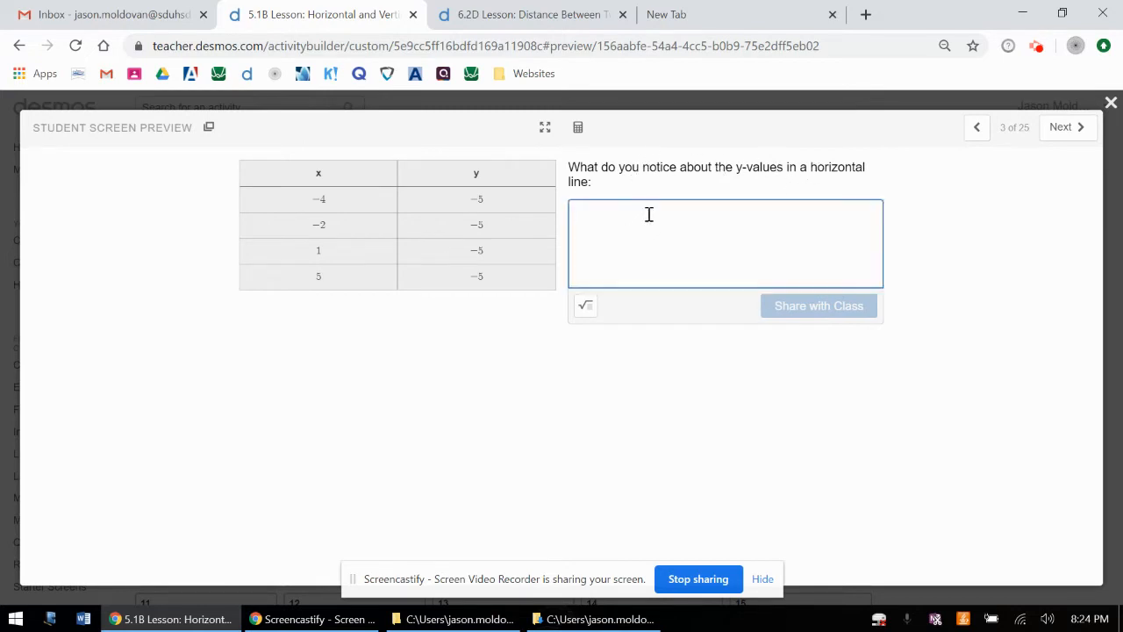
type("T")
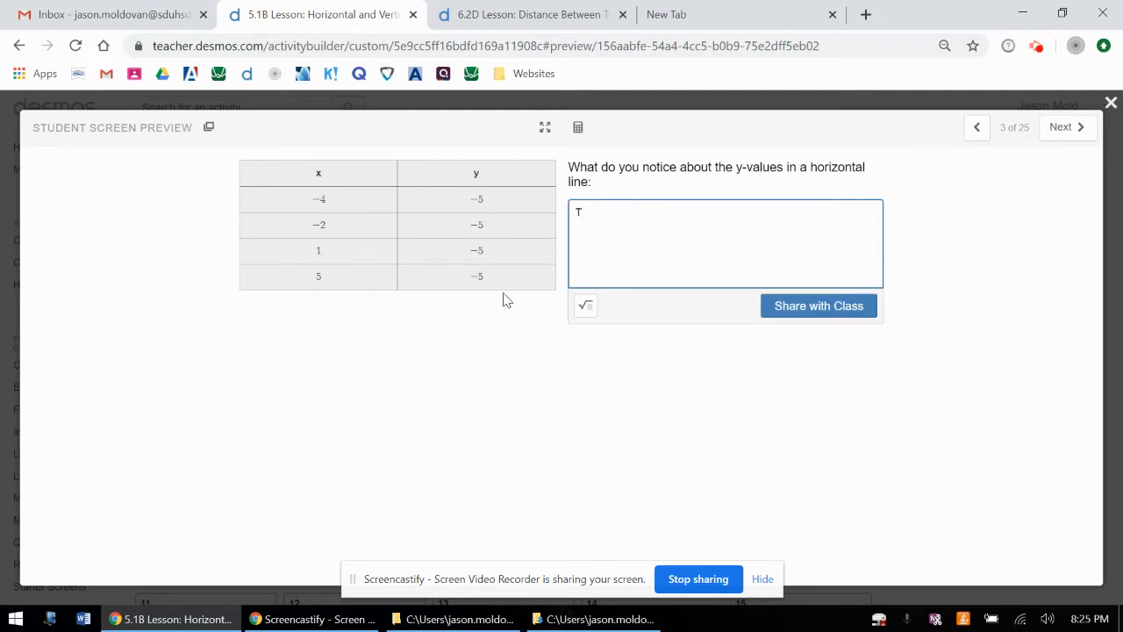
type("hey are")
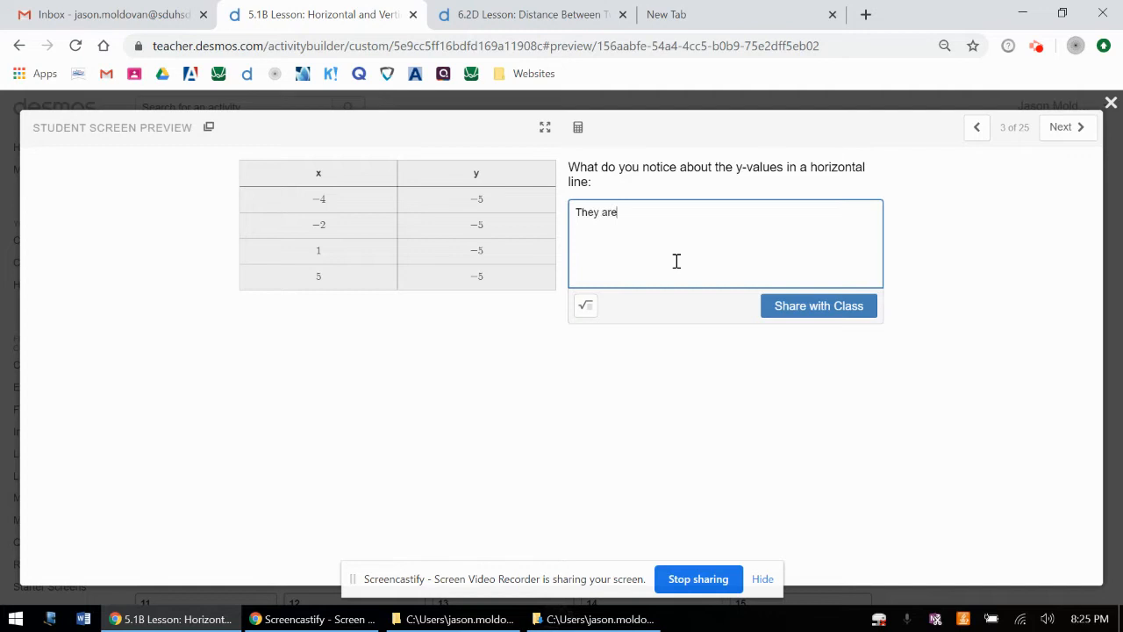
type("all equal, in this case to -5.")
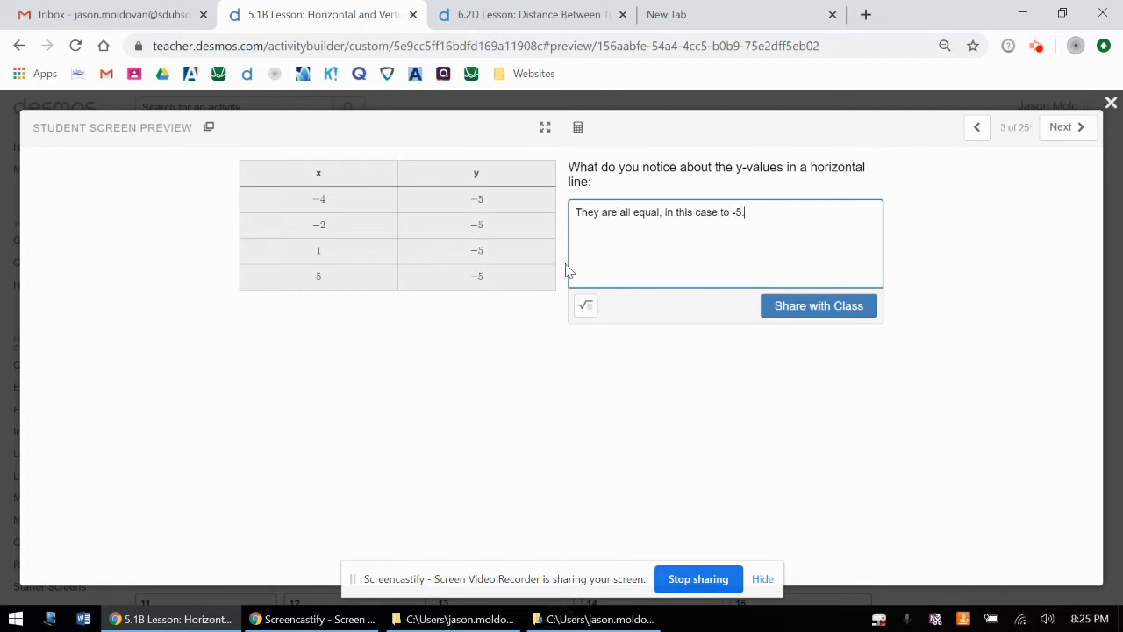
mouse_move(495, 299)
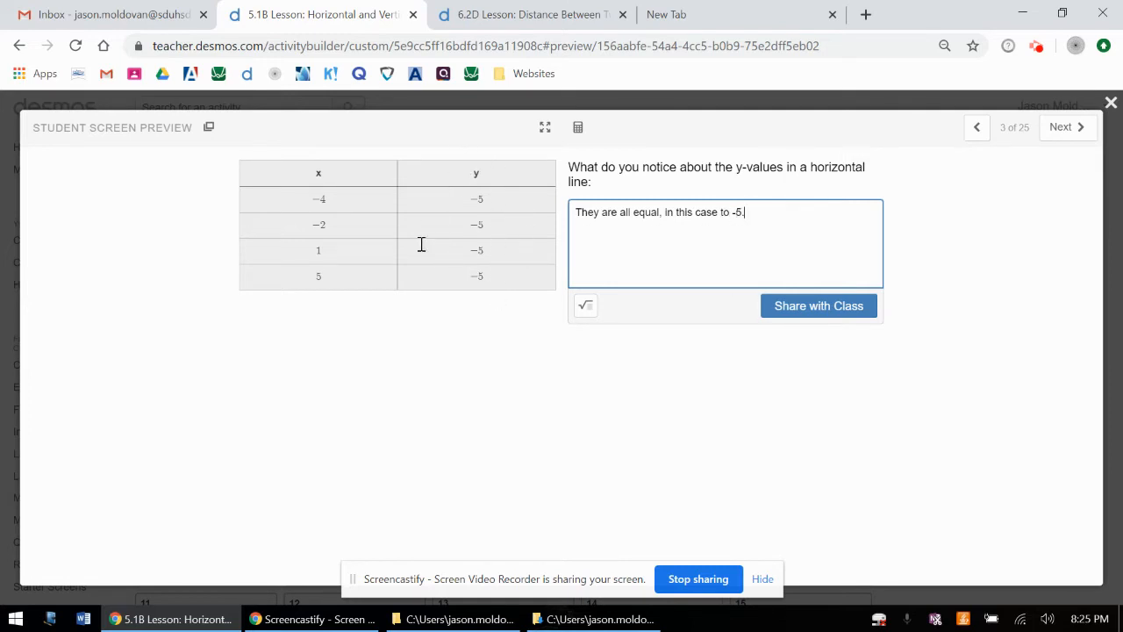
mouse_move(488, 272)
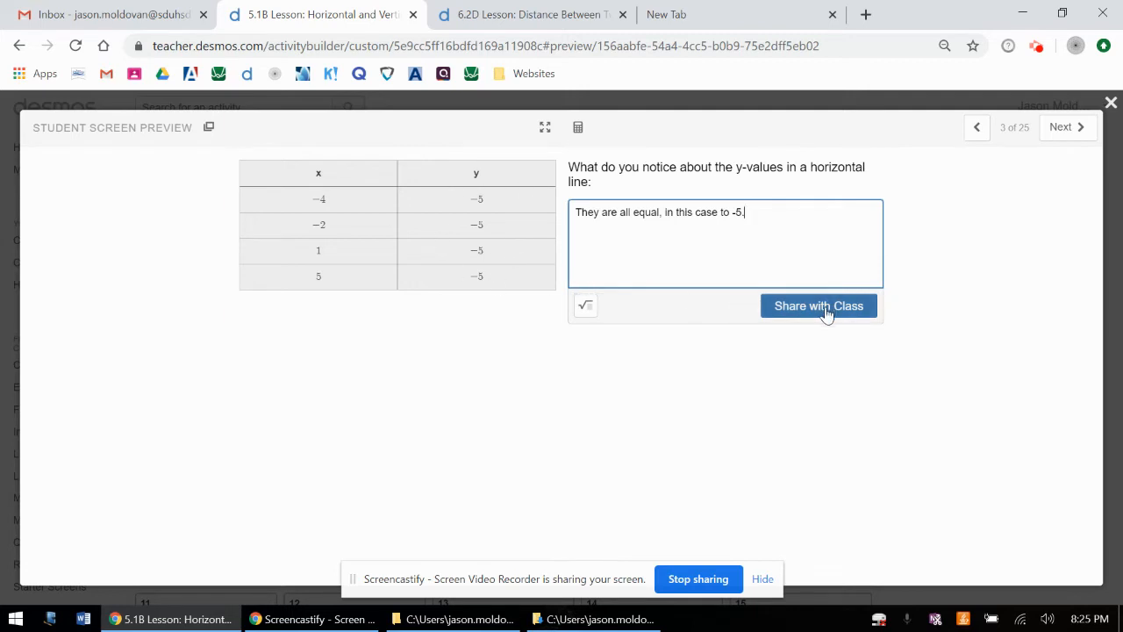
On slide 4, answer the y-intercept as (0,-5) and share it with the class
left_click(1066, 126)
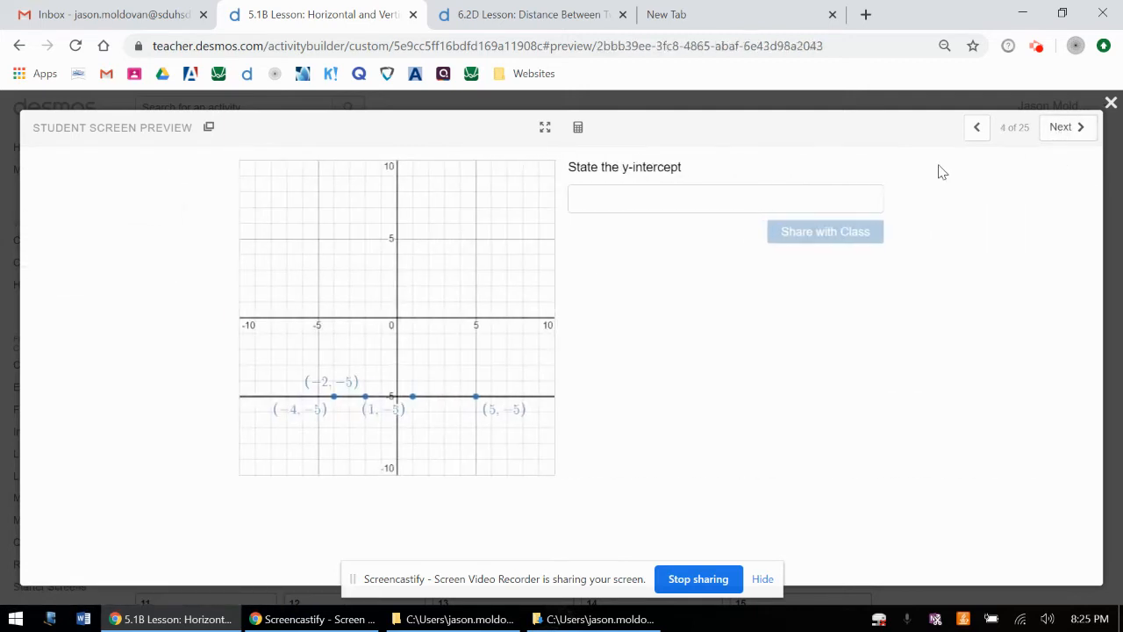
left_click(725, 199)
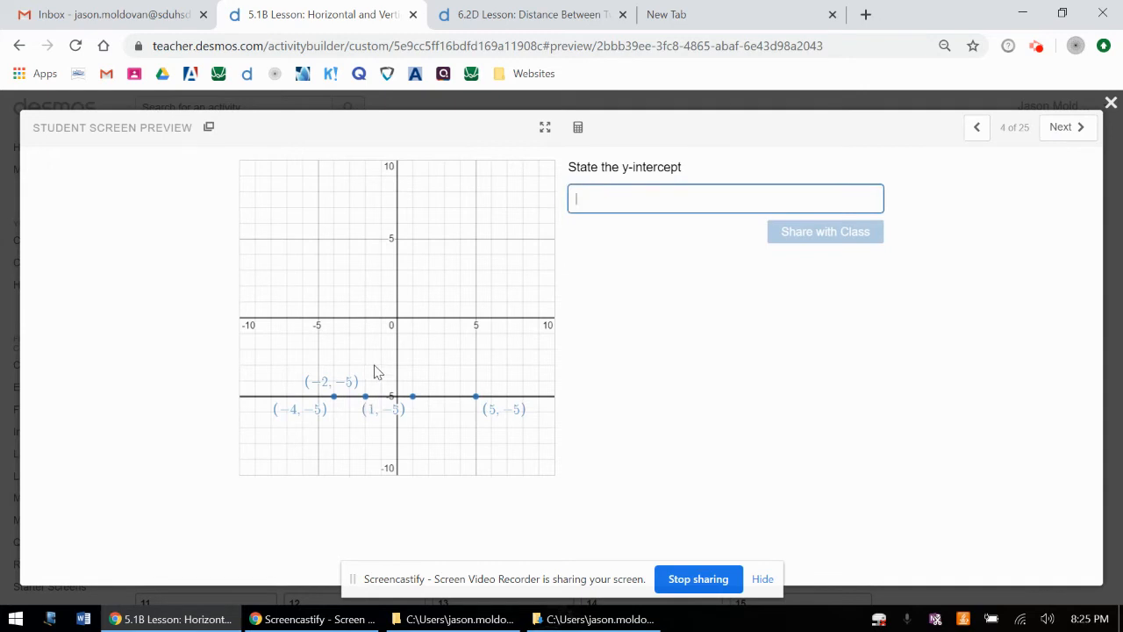
mouse_move(403, 191)
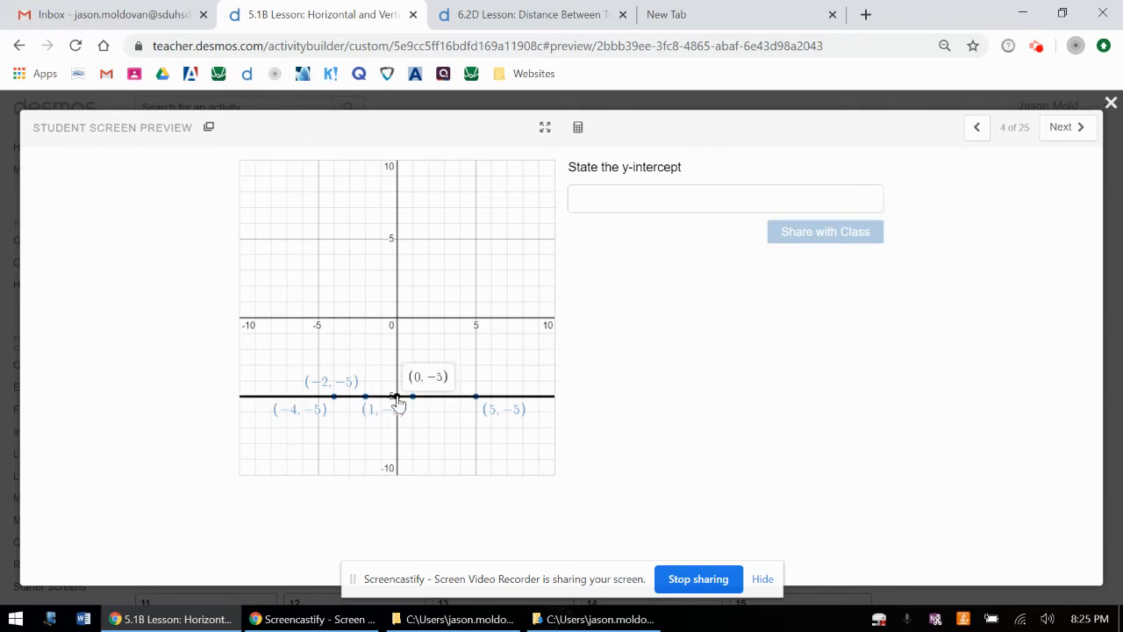
left_click(725, 196)
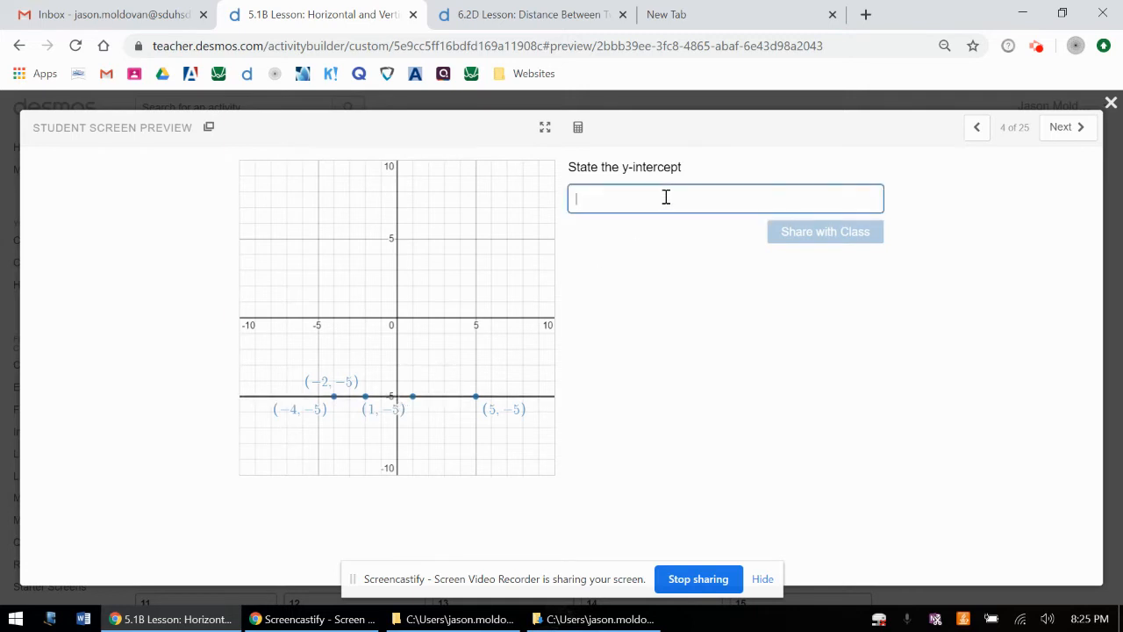
type("(0")
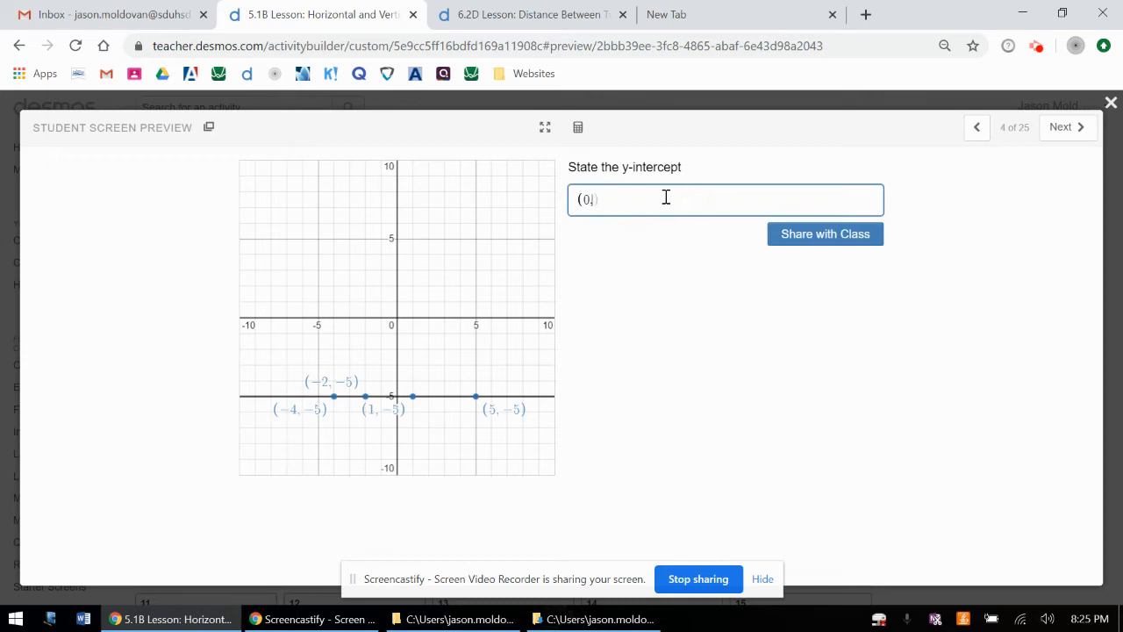
type(",-5")
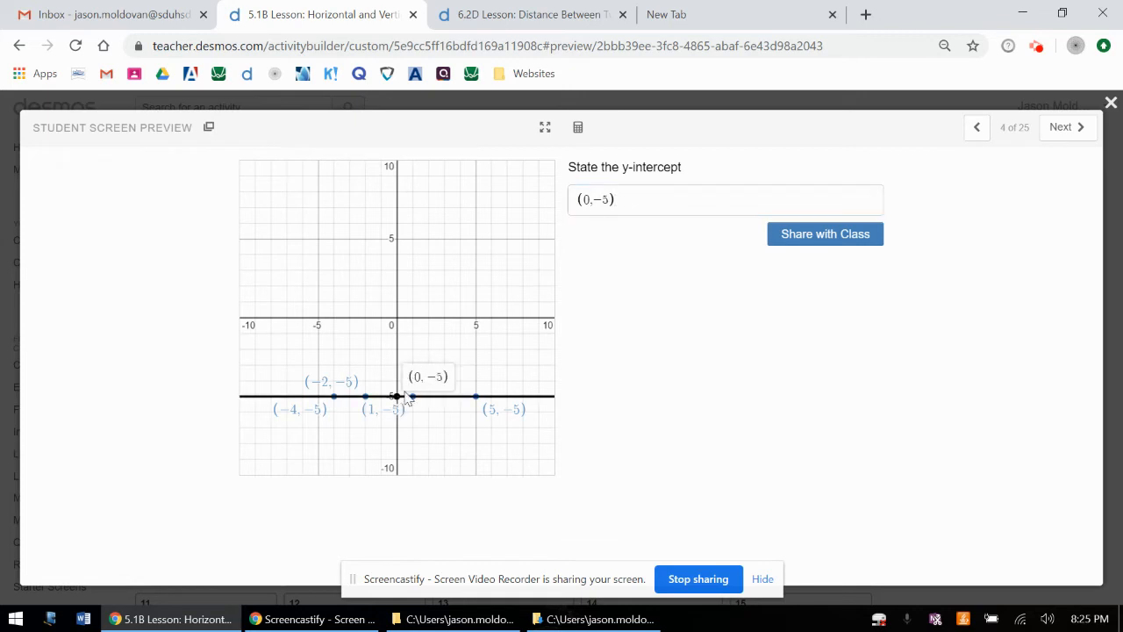
mouse_move(407, 406)
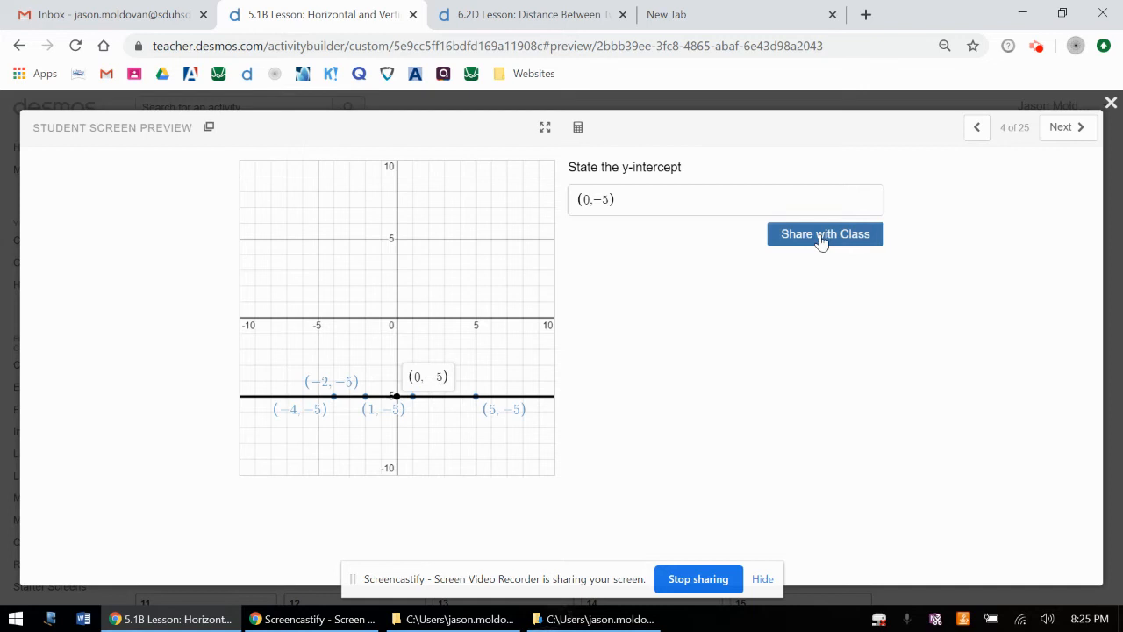
left_click(1067, 126)
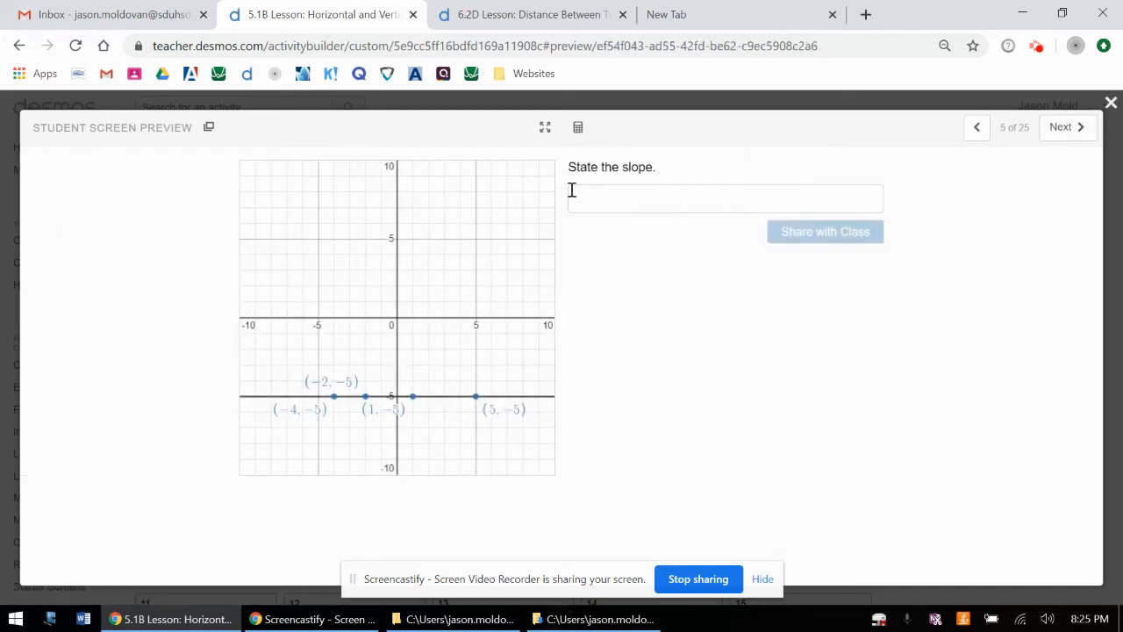
On slide 5, enter a slope of 0 and share it with the class
left_click(725, 198)
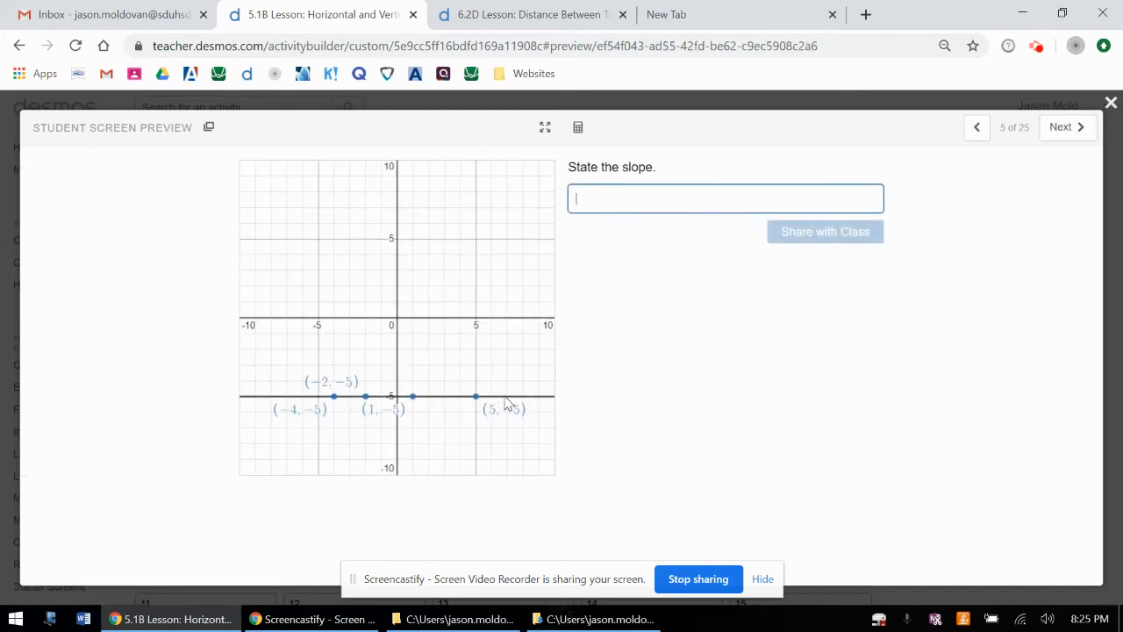
mouse_move(177, 402)
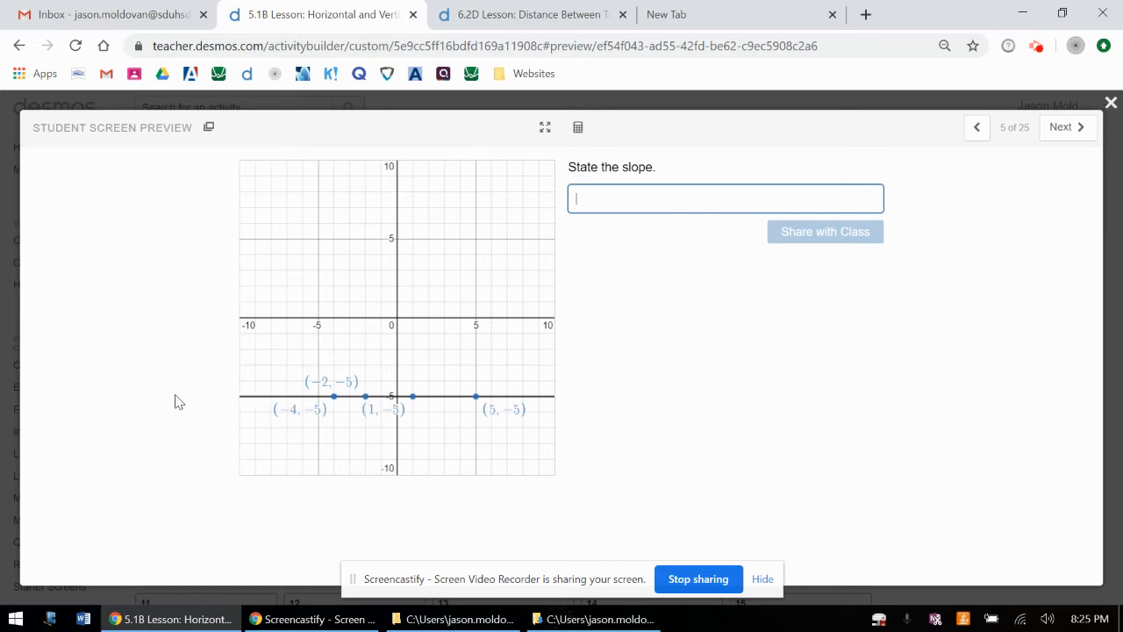
mouse_move(460, 395)
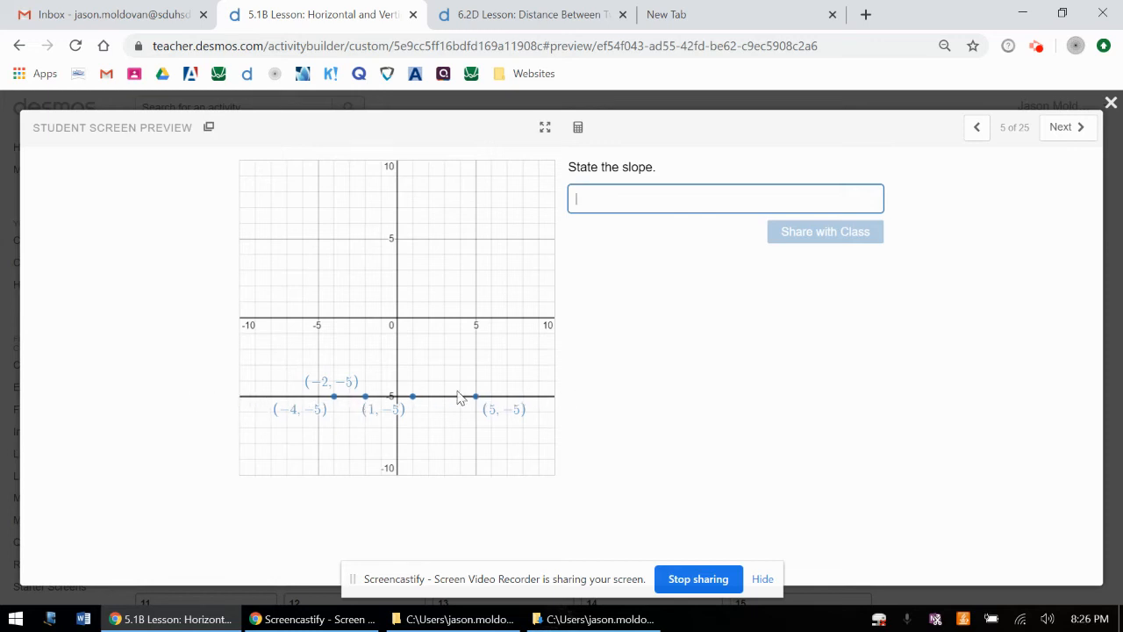
mouse_move(679, 169)
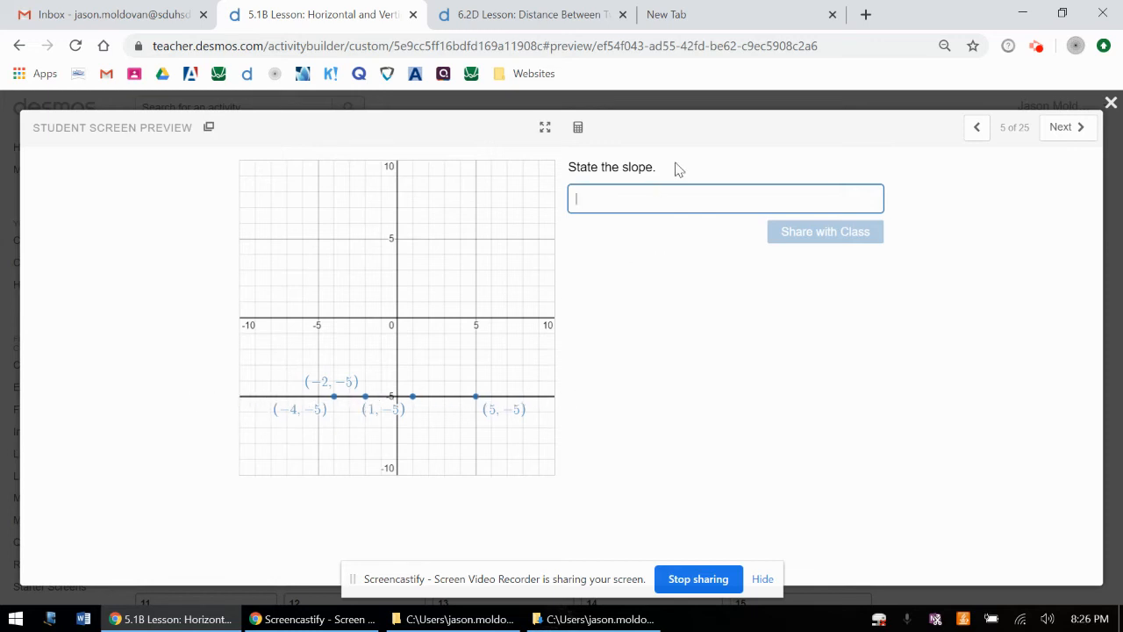
type("0")
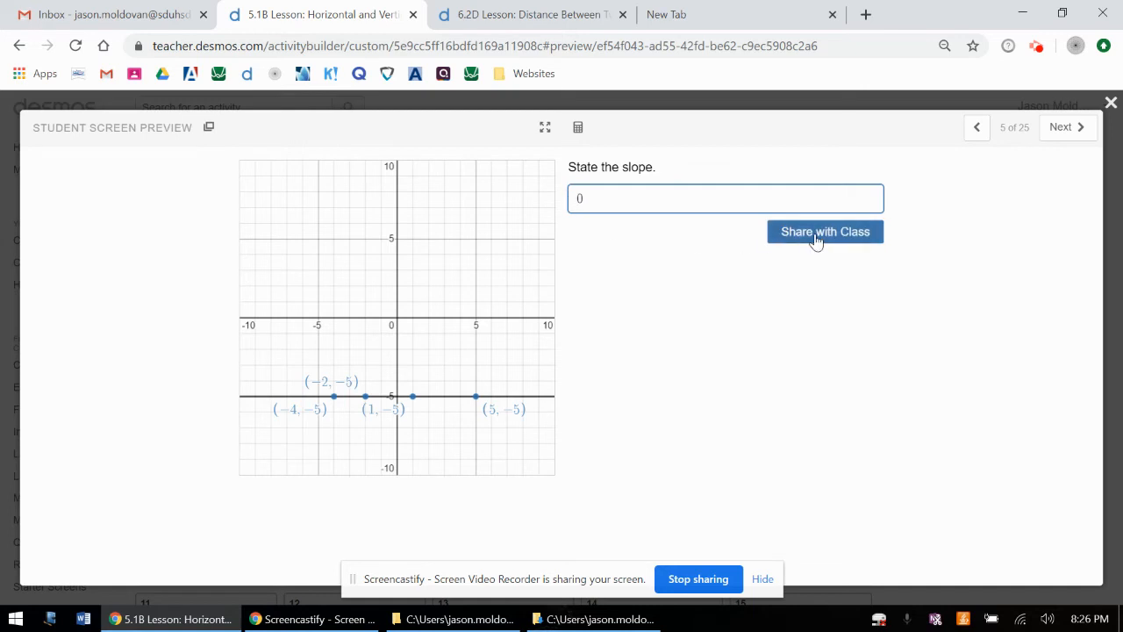
left_click(1067, 127)
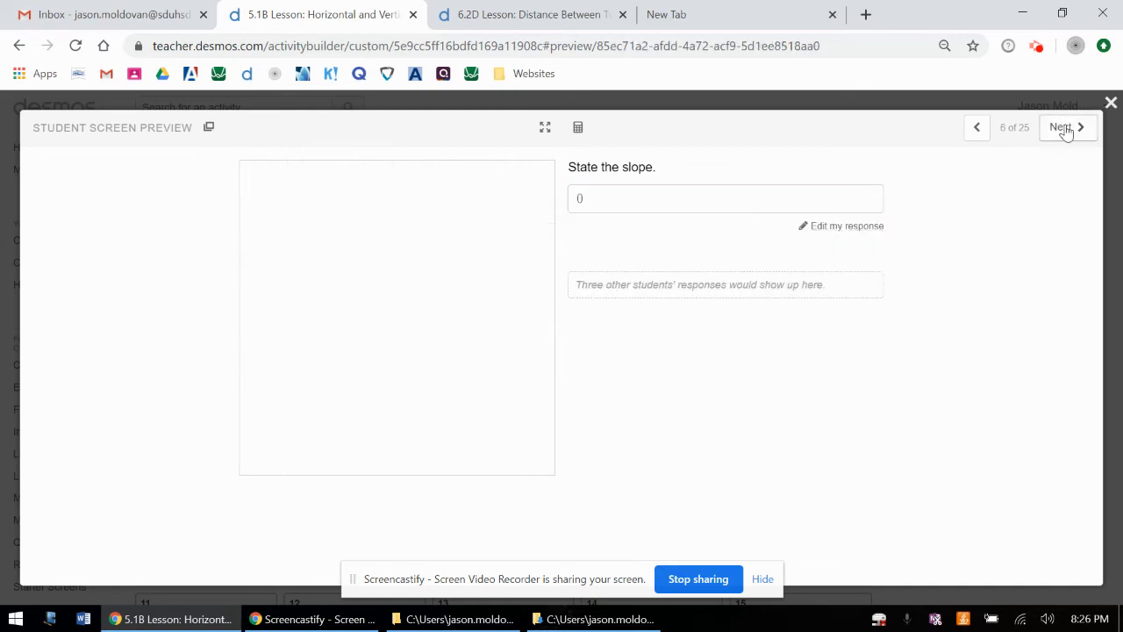
On slide 6, enter the equation y = -5, correcting the number, and share it
left_click(1067, 126)
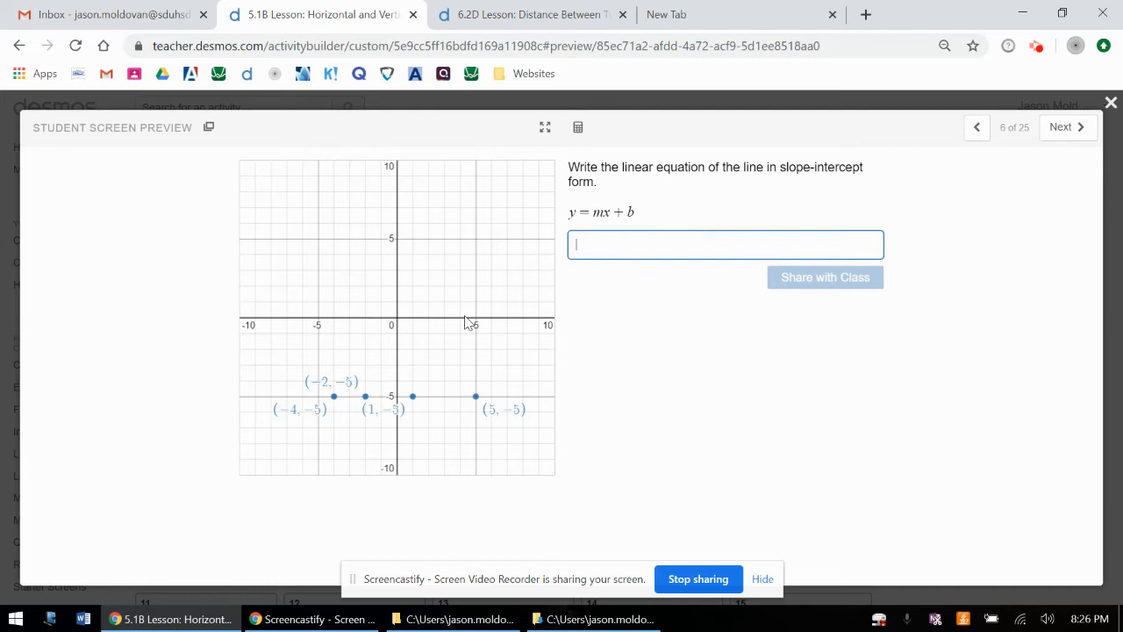
mouse_move(565, 417)
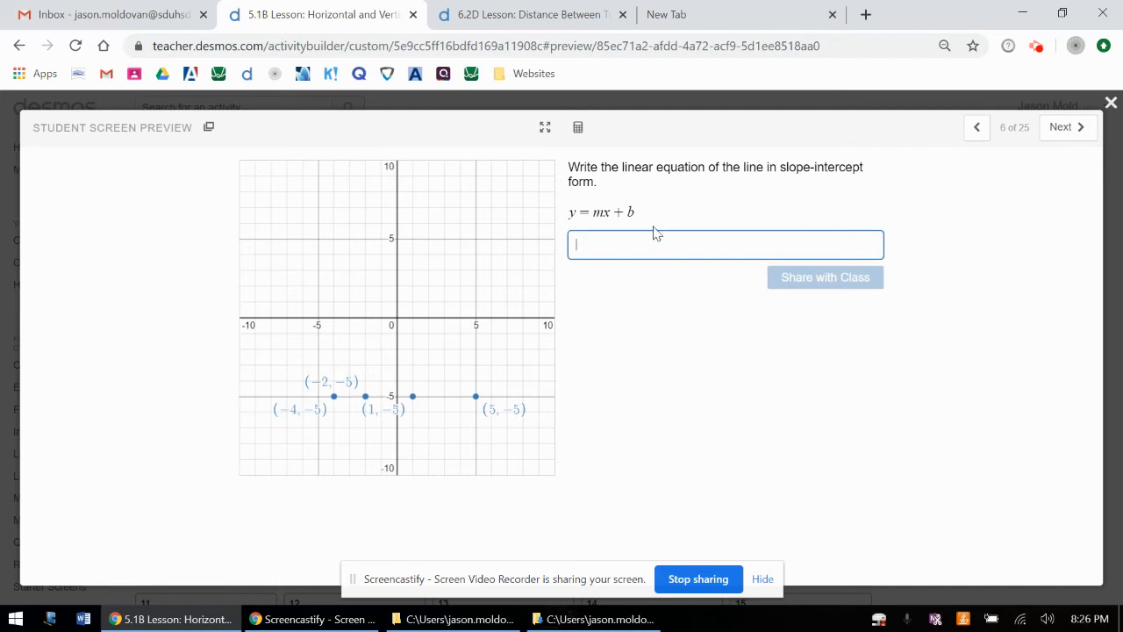
type("y")
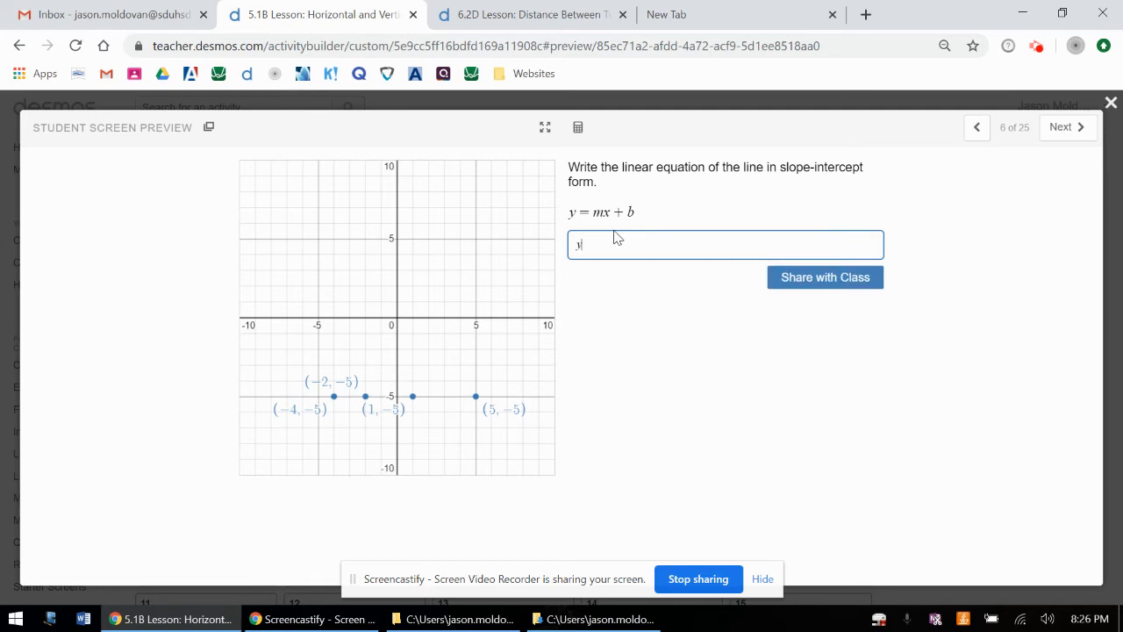
type("=-5")
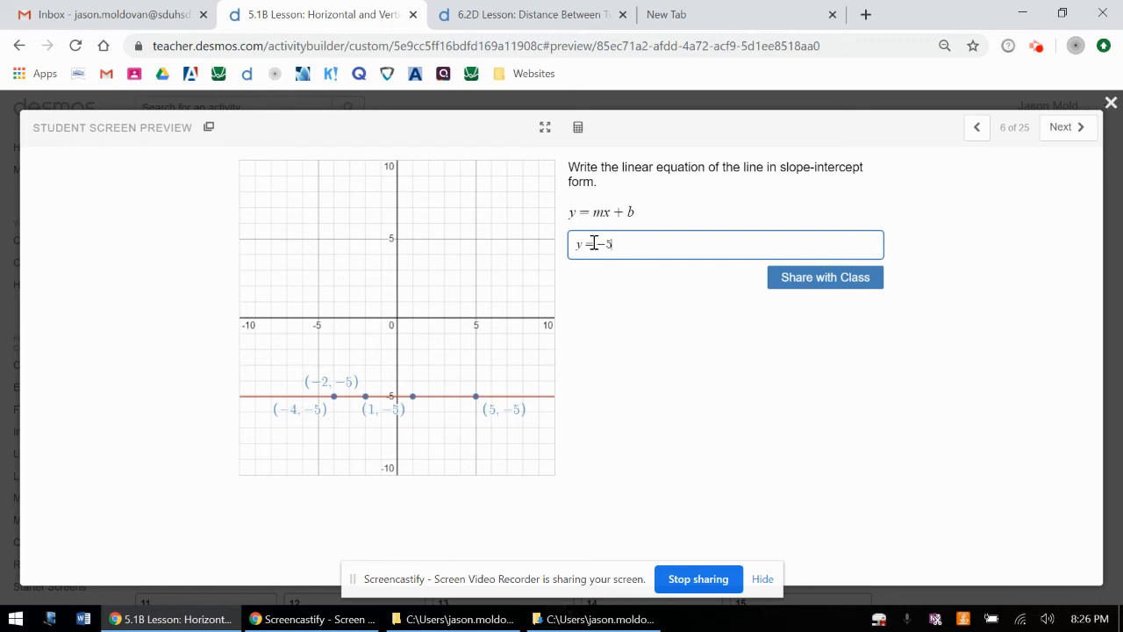
type("0x")
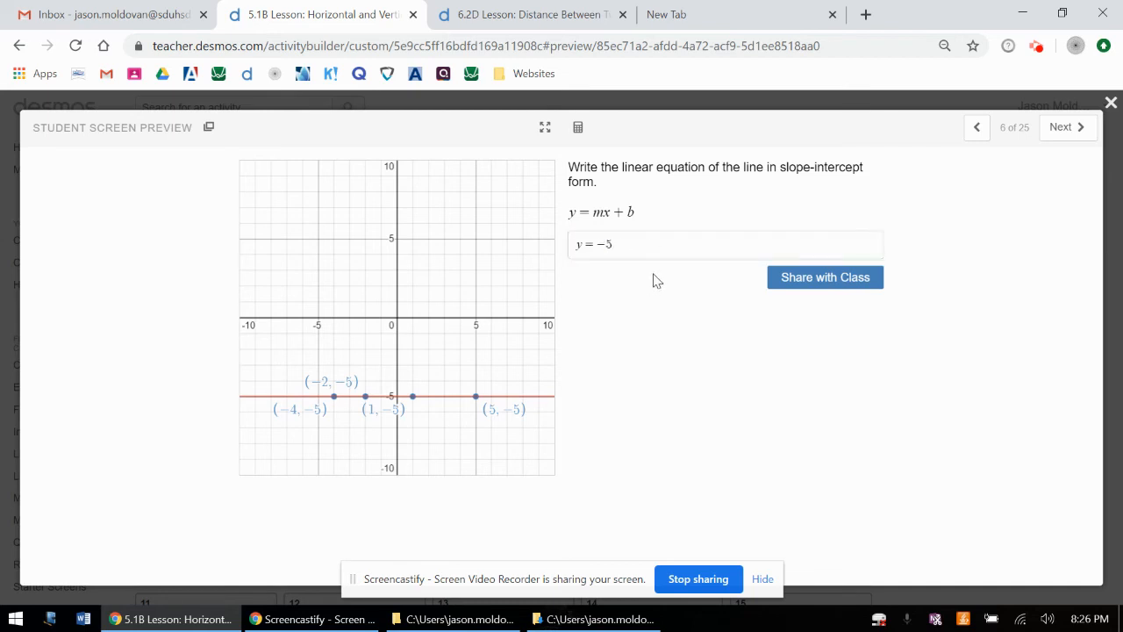
left_click(605, 243)
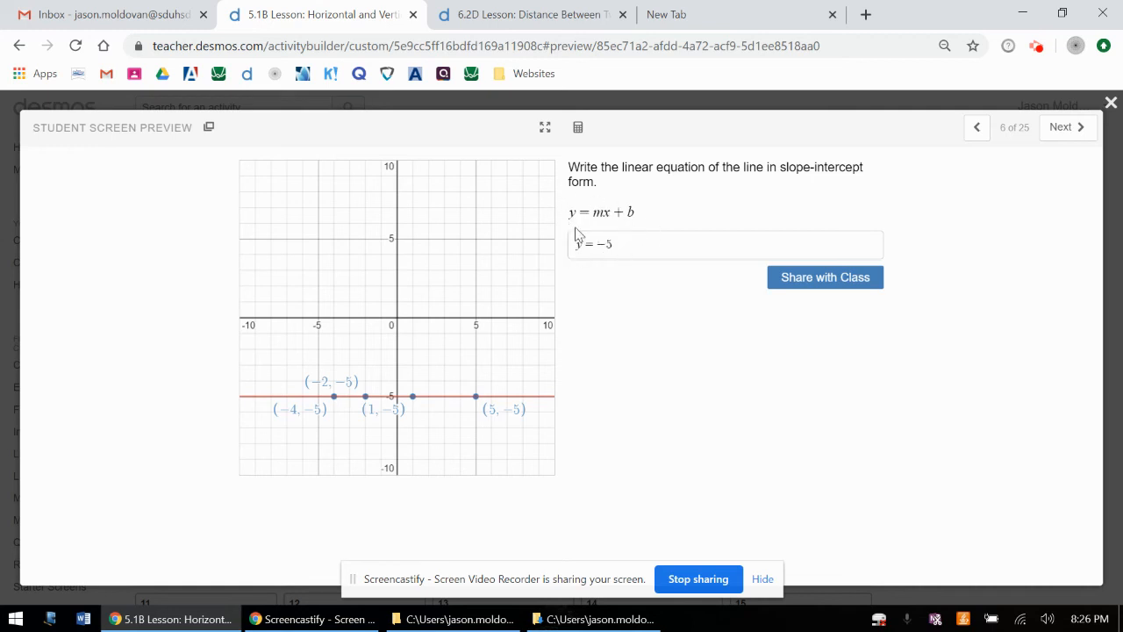
mouse_move(621, 242)
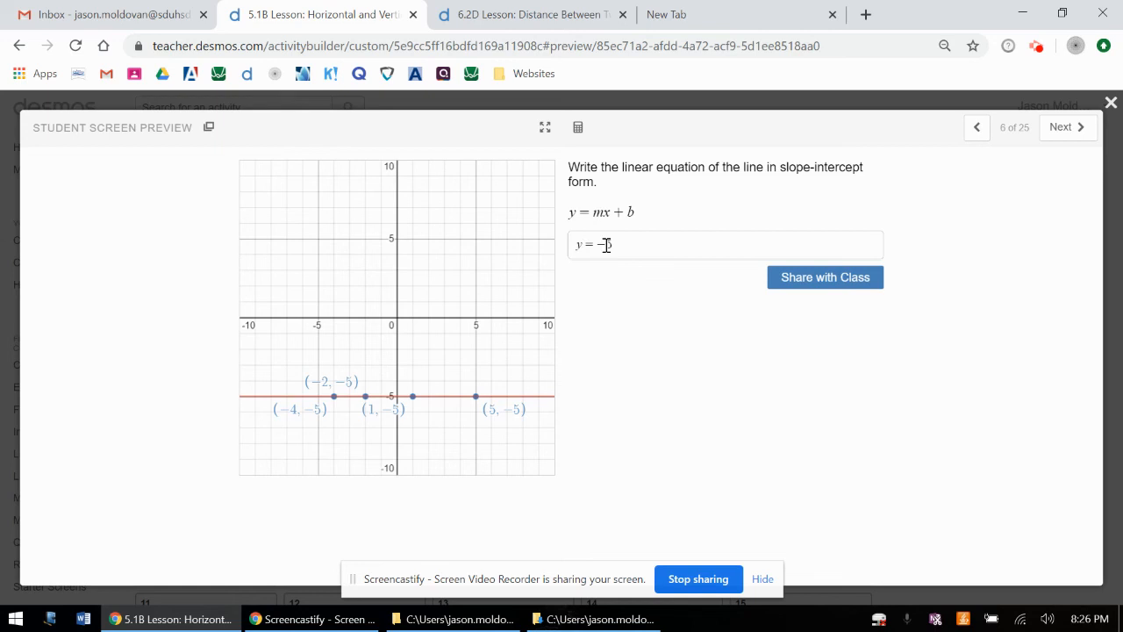
type("5")
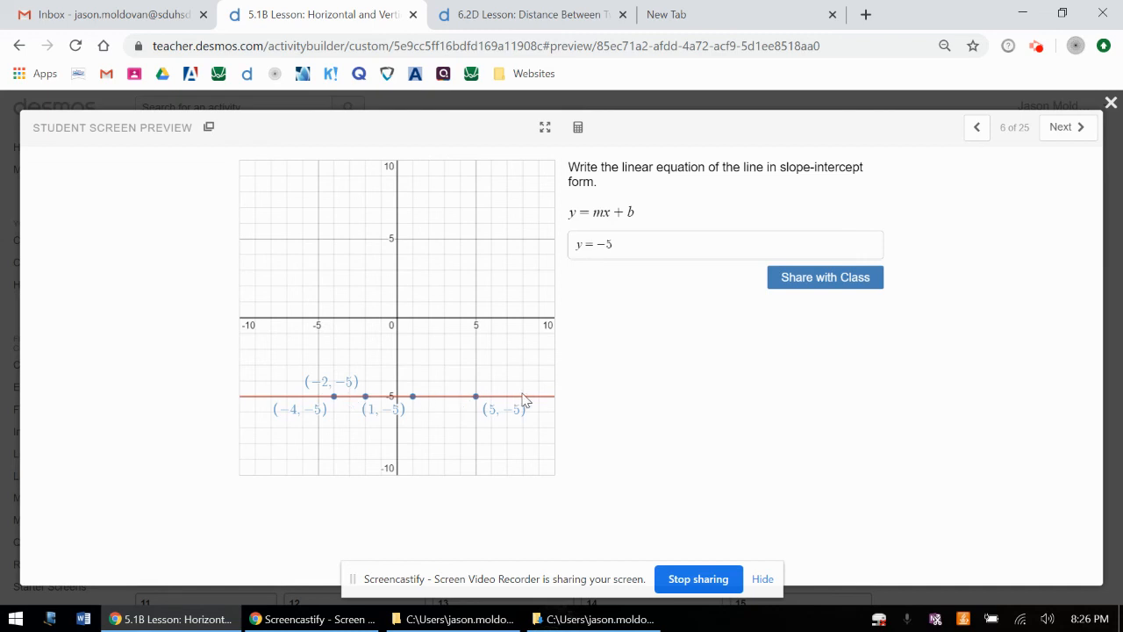
mouse_move(393, 160)
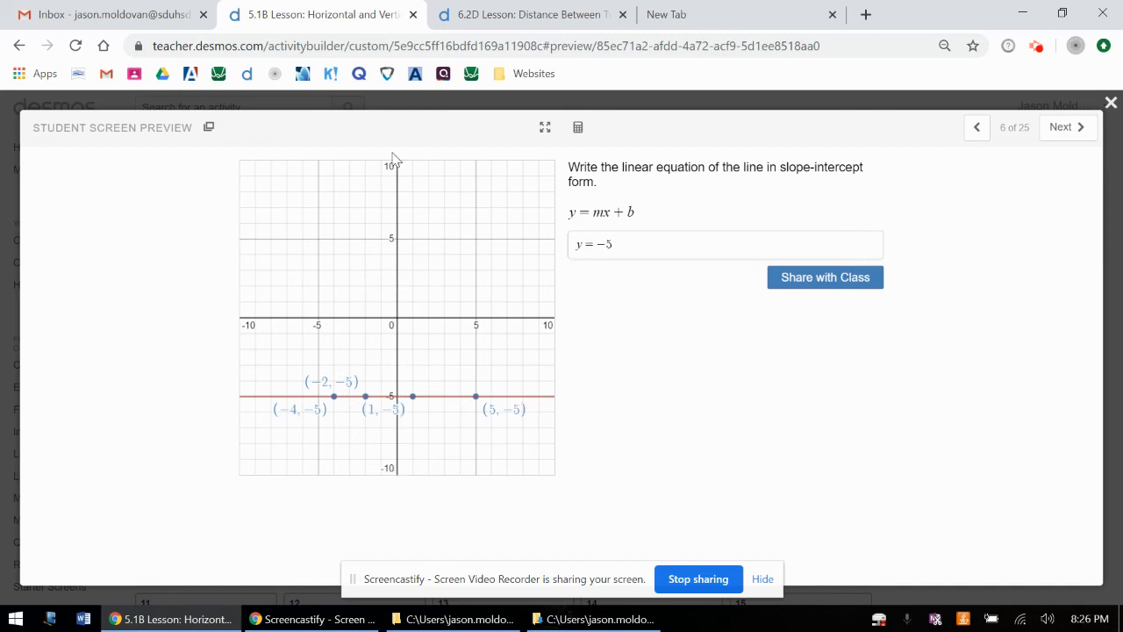
mouse_move(828, 281)
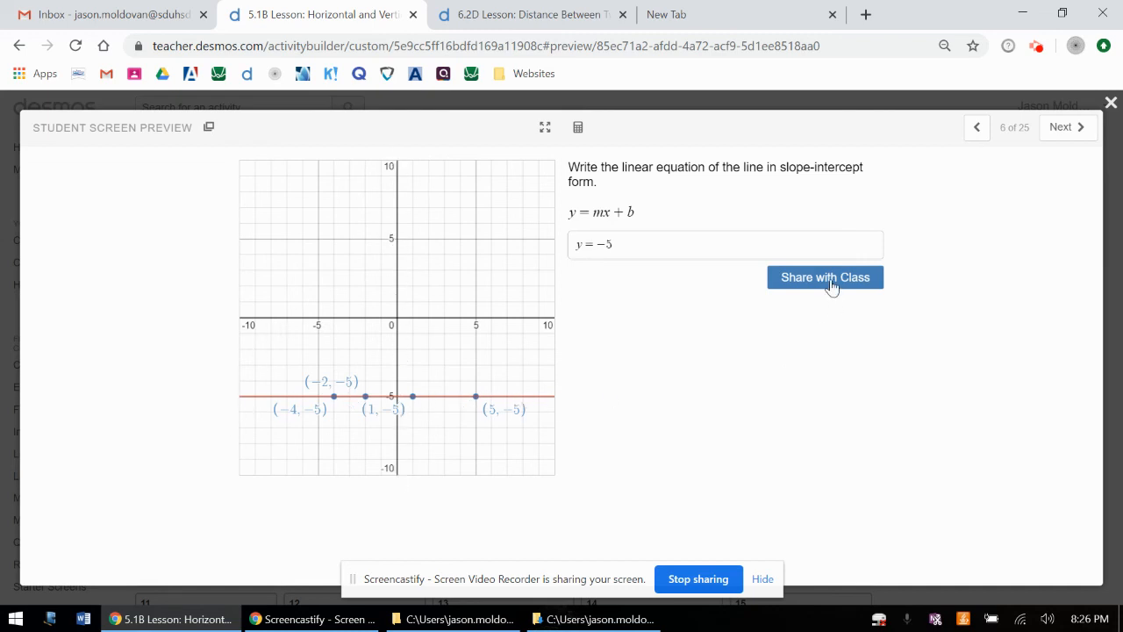
left_click(1067, 127)
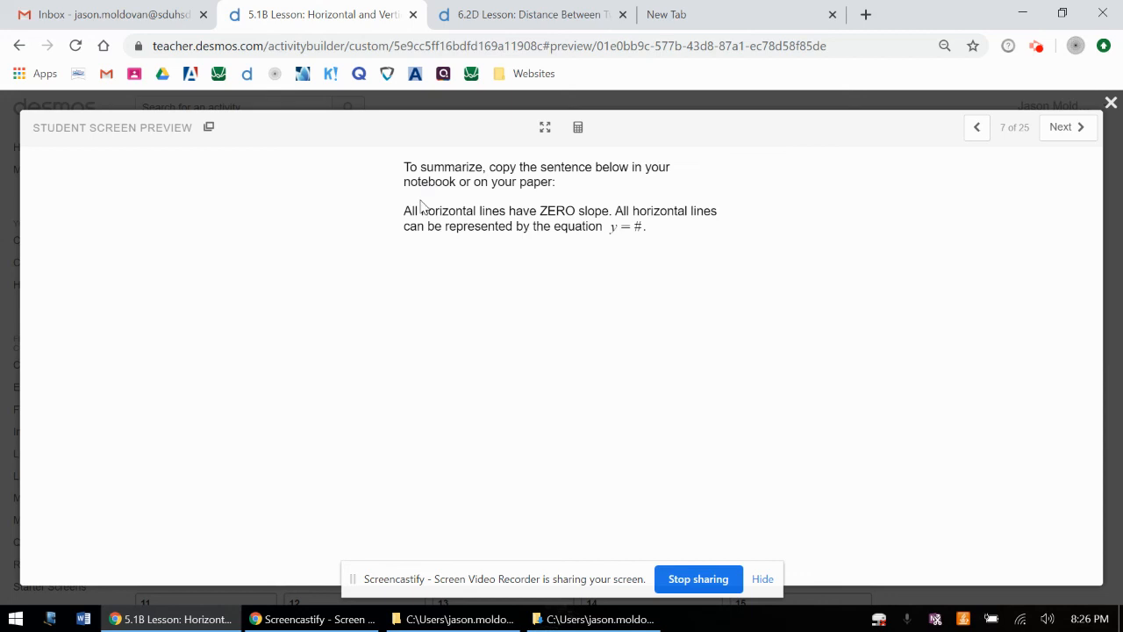
mouse_move(608, 225)
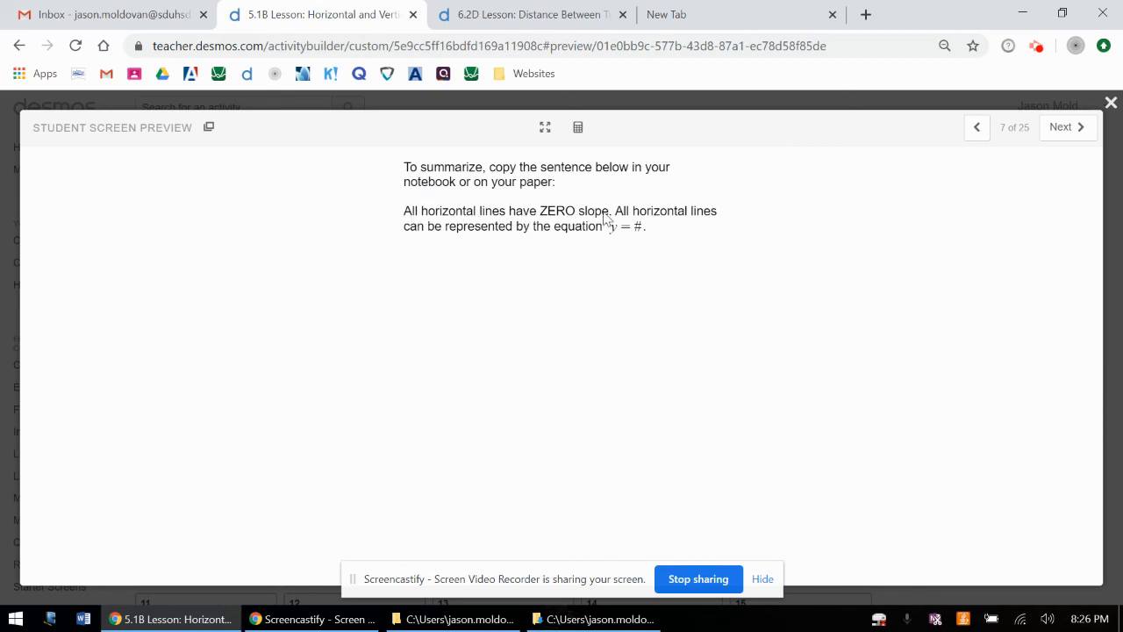
mouse_move(528, 226)
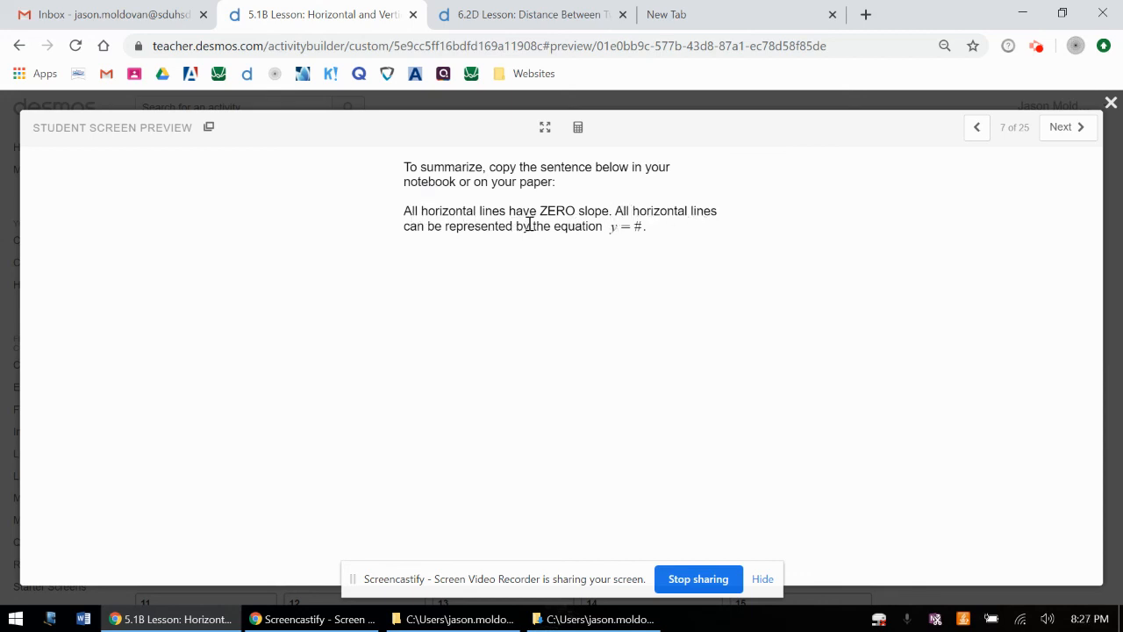
mouse_move(647, 226)
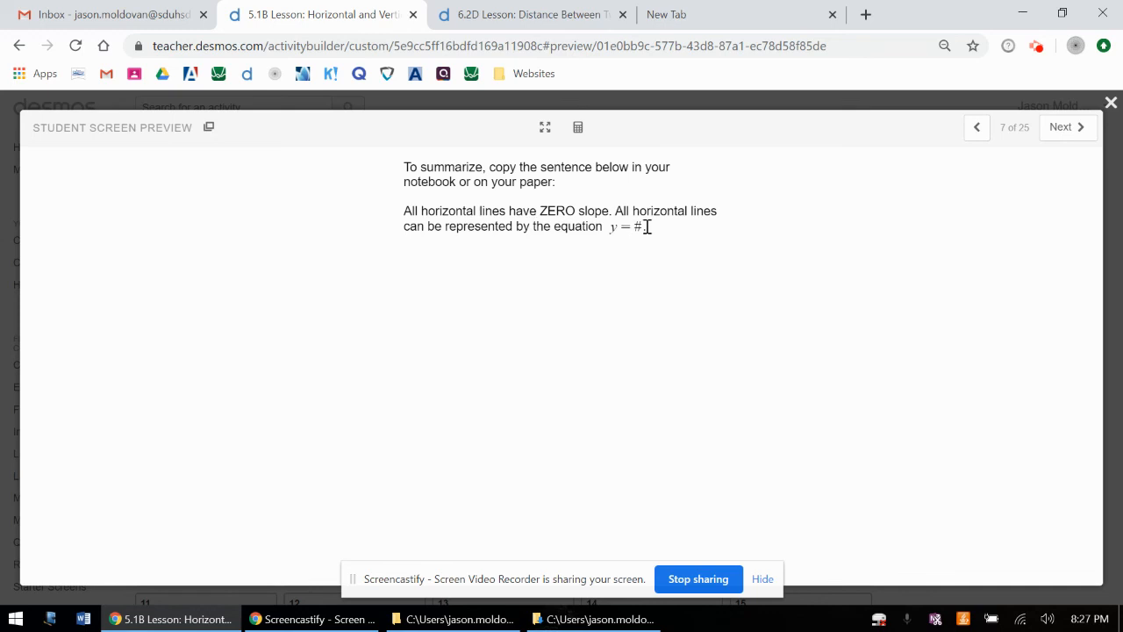